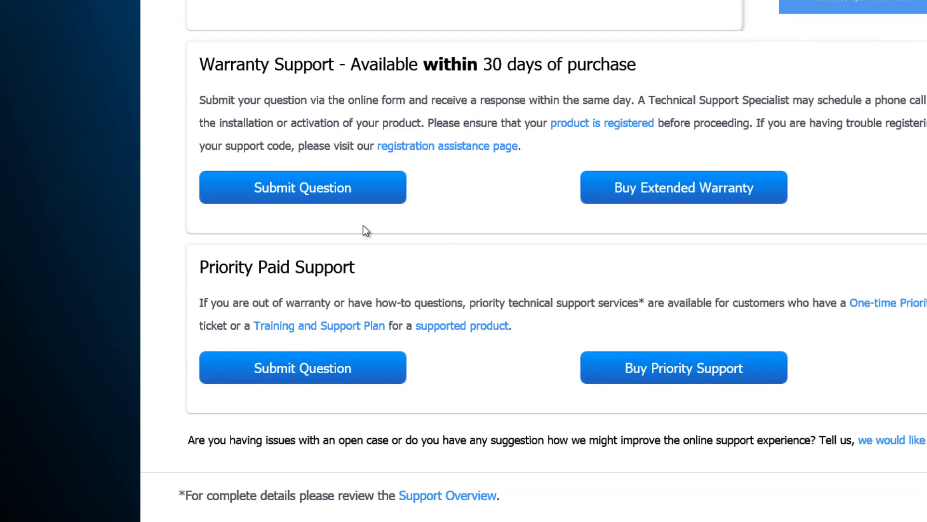
Scroll through the recorded steps report down to the Additional Details section
scroll(up, 3)
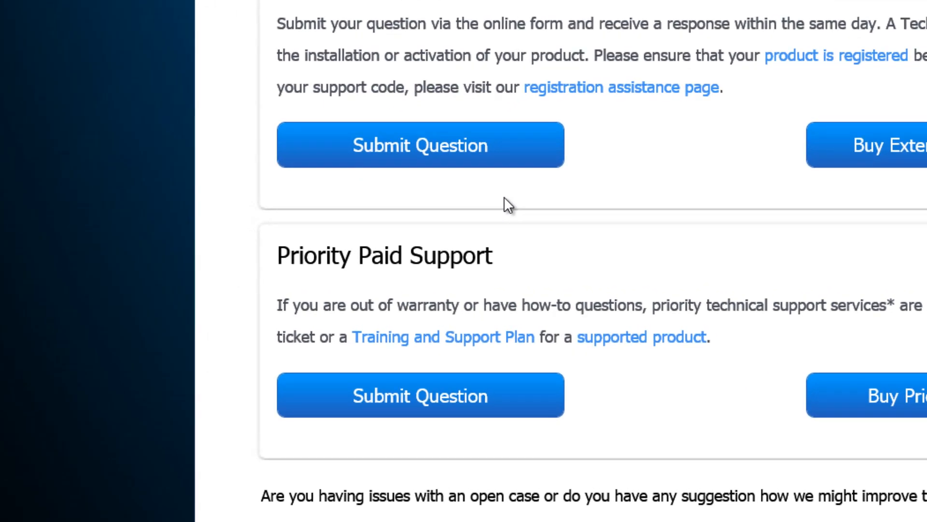
scroll(down, 3)
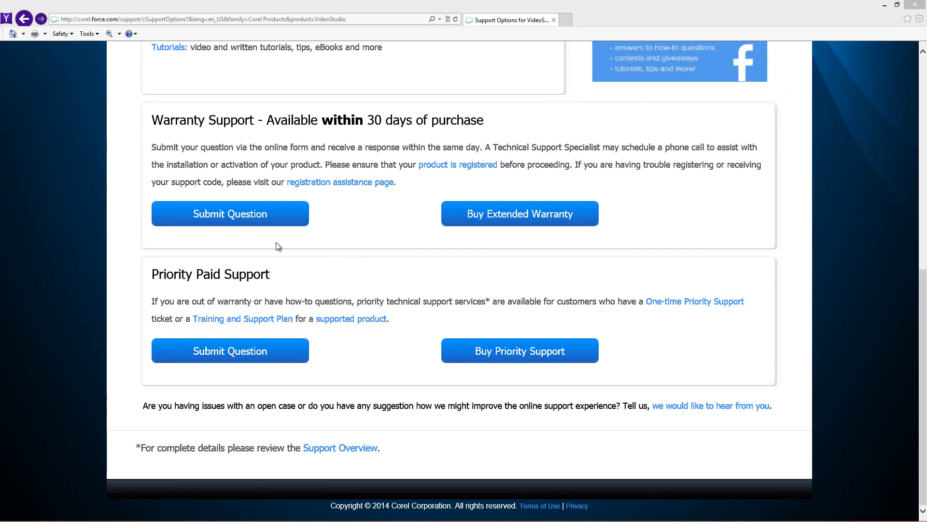
mouse_move(324, 271)
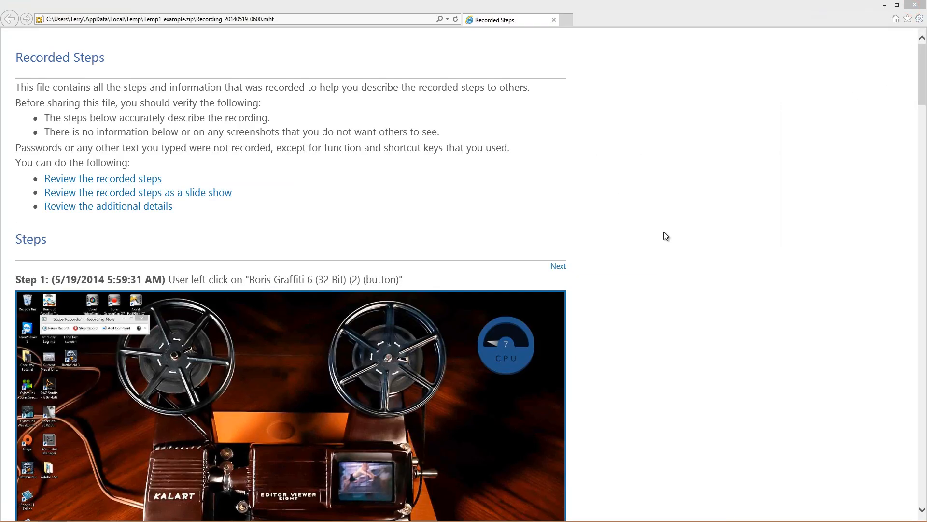
mouse_move(890, 83)
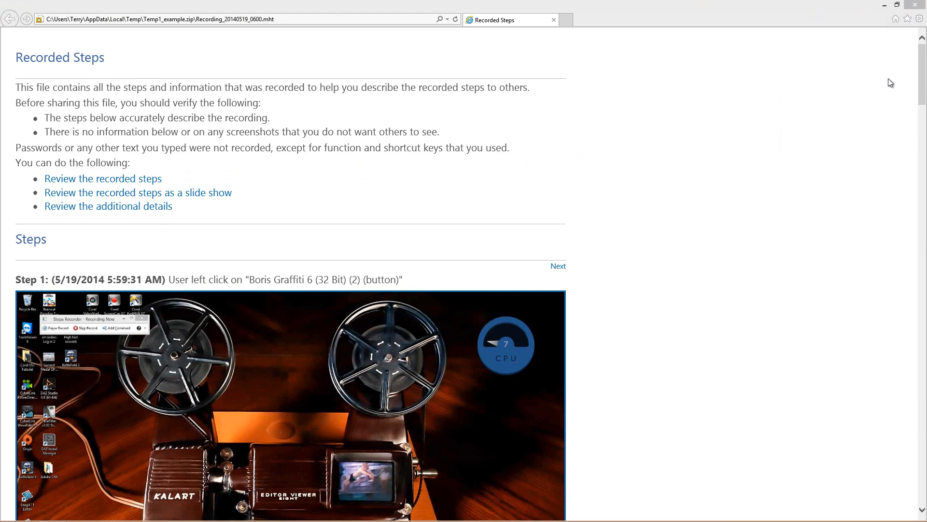
scroll(down, 3)
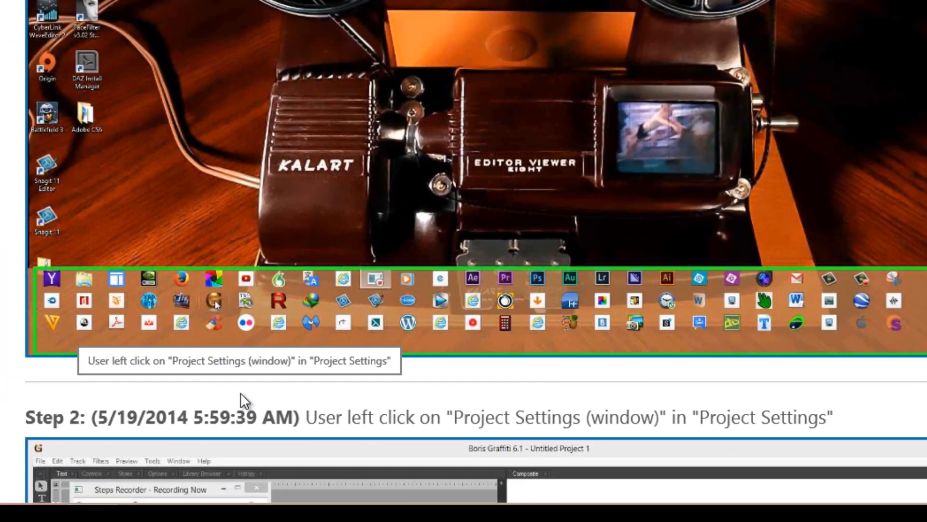
scroll(down, 3)
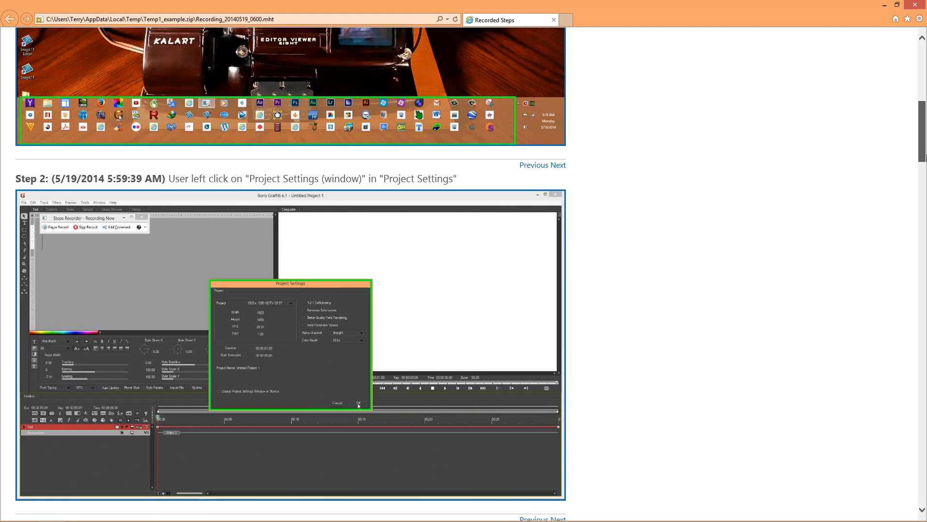
click(290, 345)
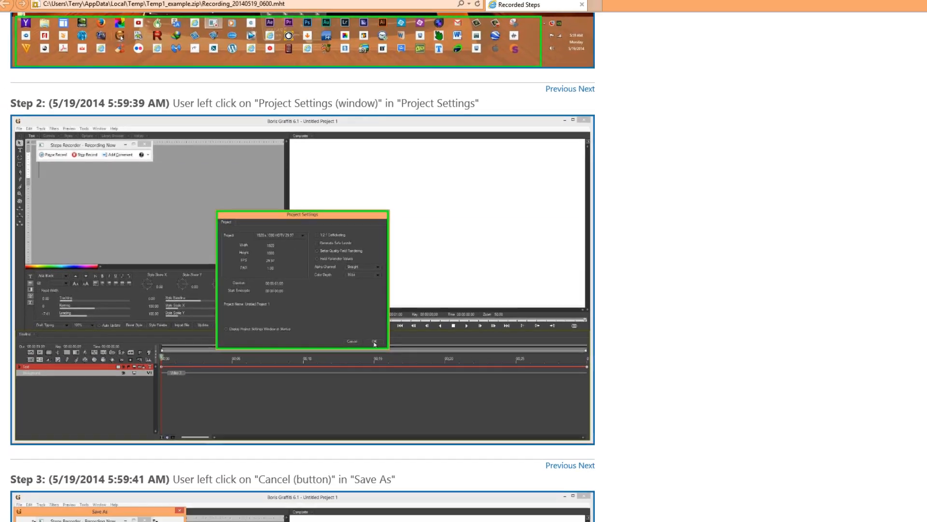
scroll(down, 3)
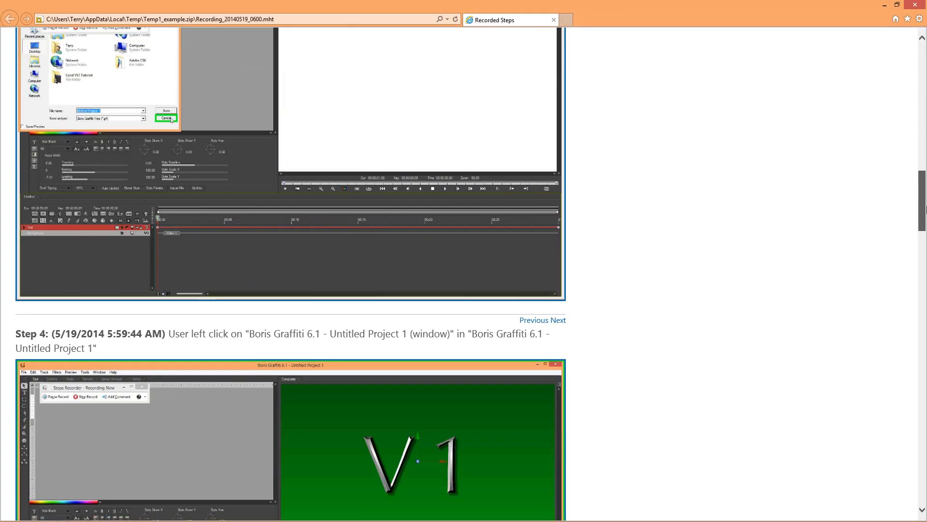
scroll(down, 3)
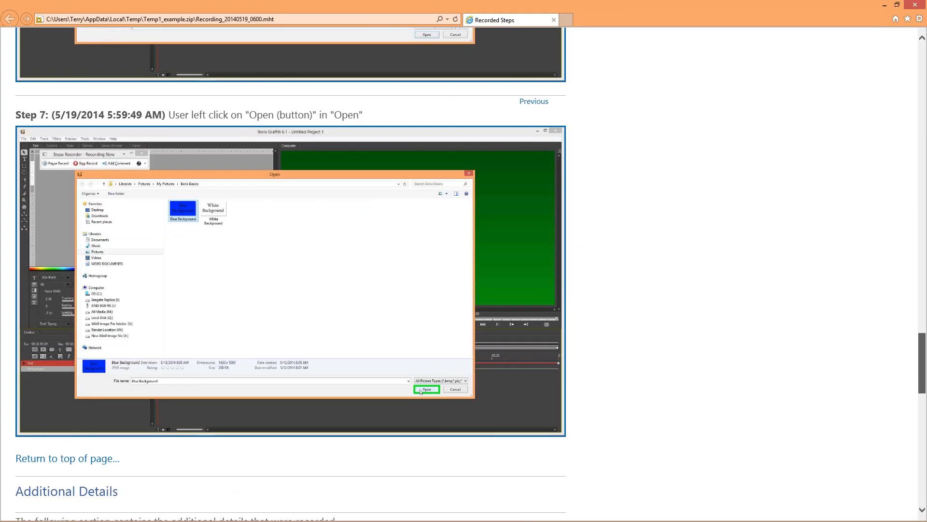
scroll(down, 3)
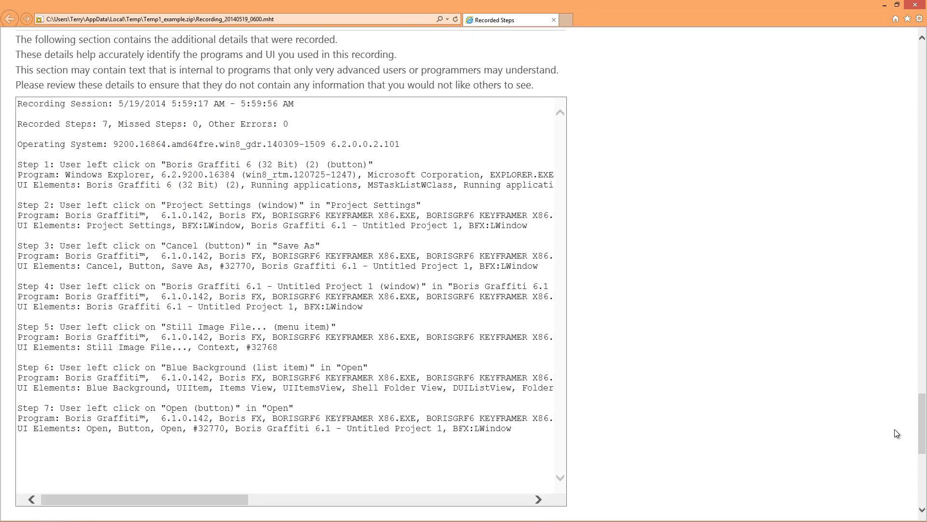
Zoom in and scroll the Additional Details text box sideways and vertically to review it
key(ctrl+plus)
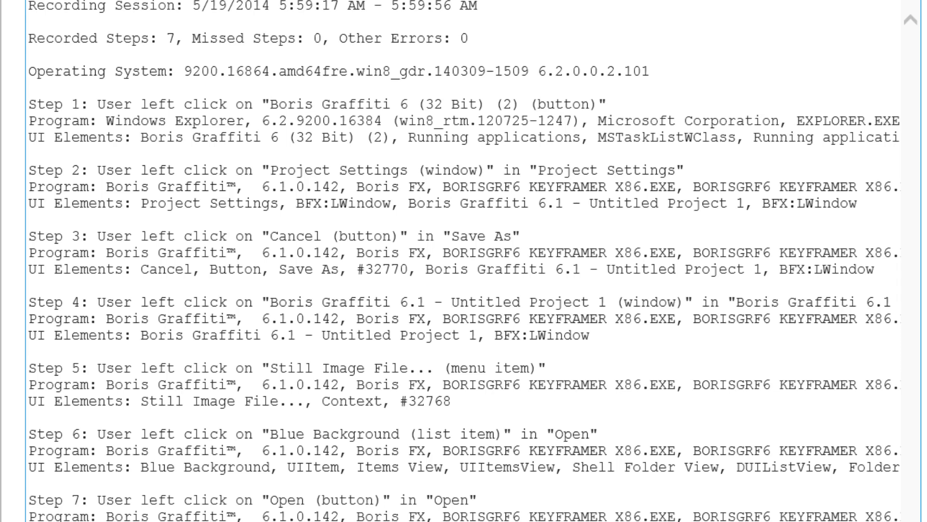
mouse_move(302, 490)
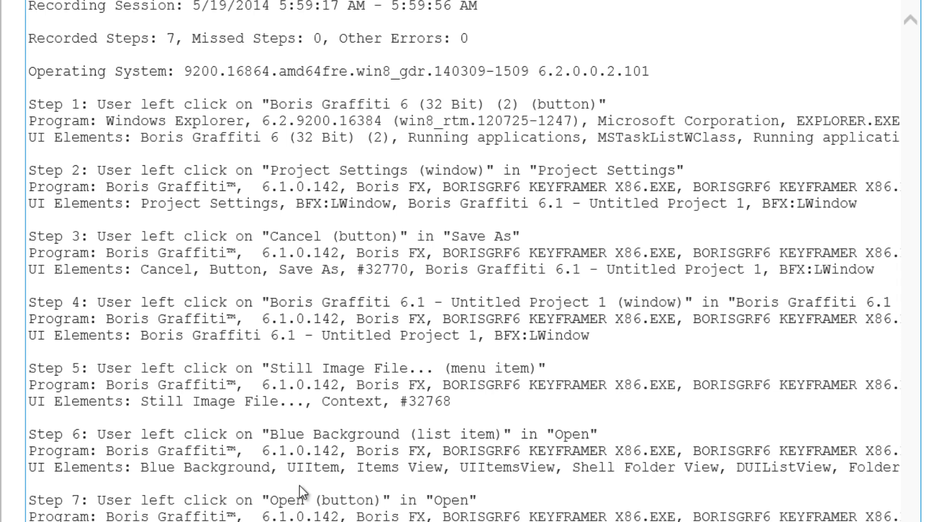
scroll(right, 3)
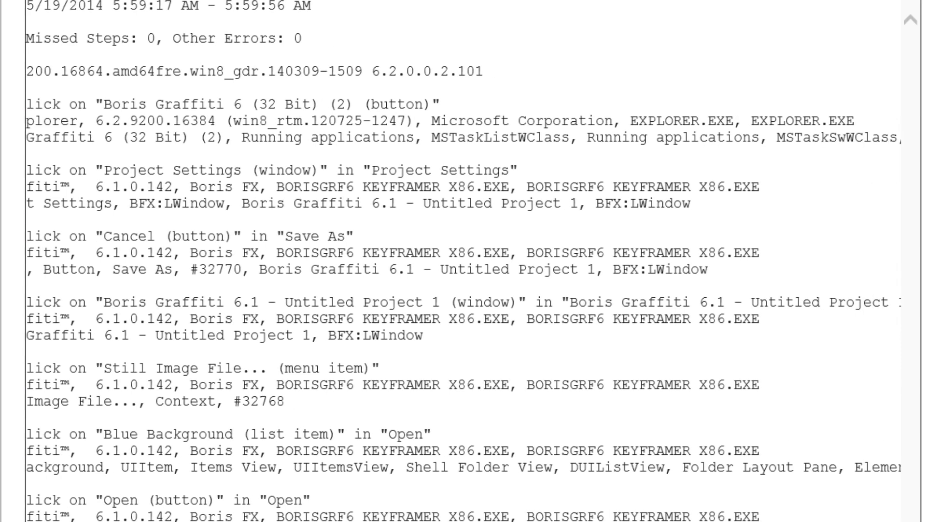
scroll(right, 3)
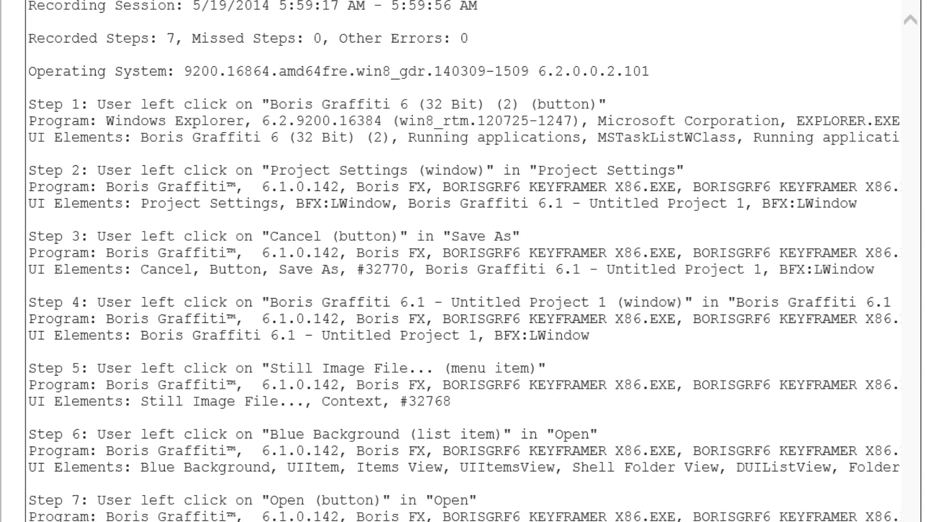
scroll(down, 3)
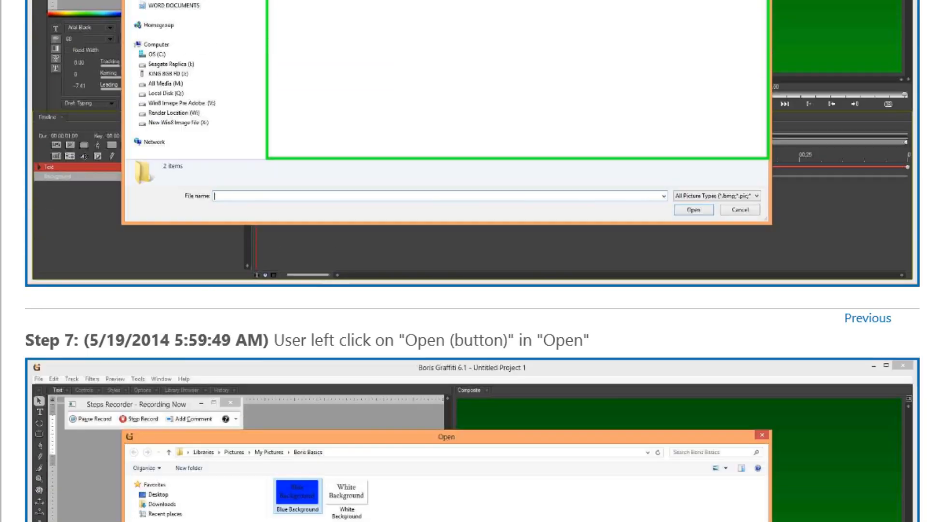
scroll(up, 3)
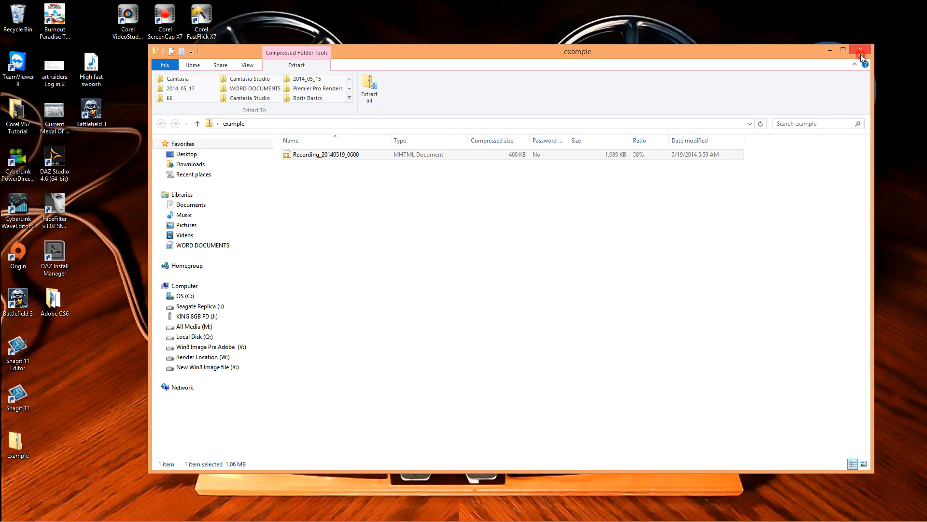
Close the example folder and search apps for 'step' to find Steps Recorder
click(860, 49)
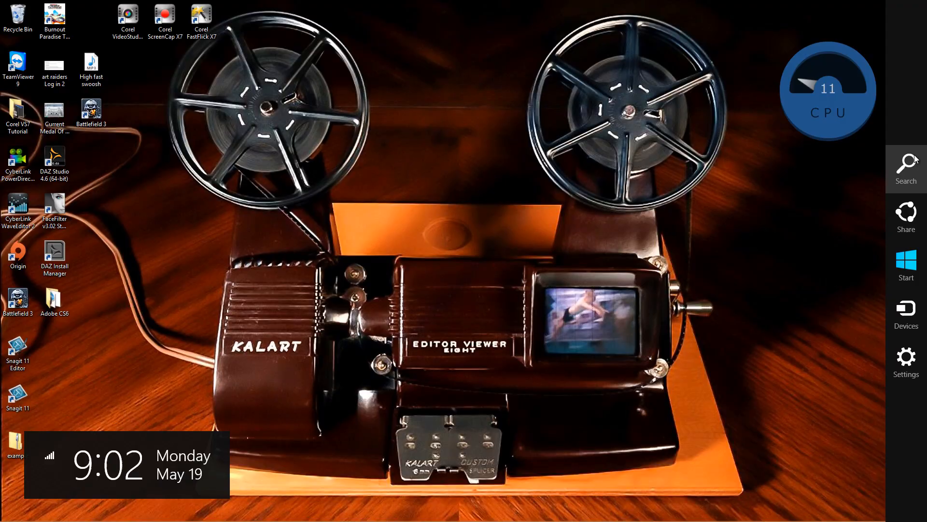
click(907, 168)
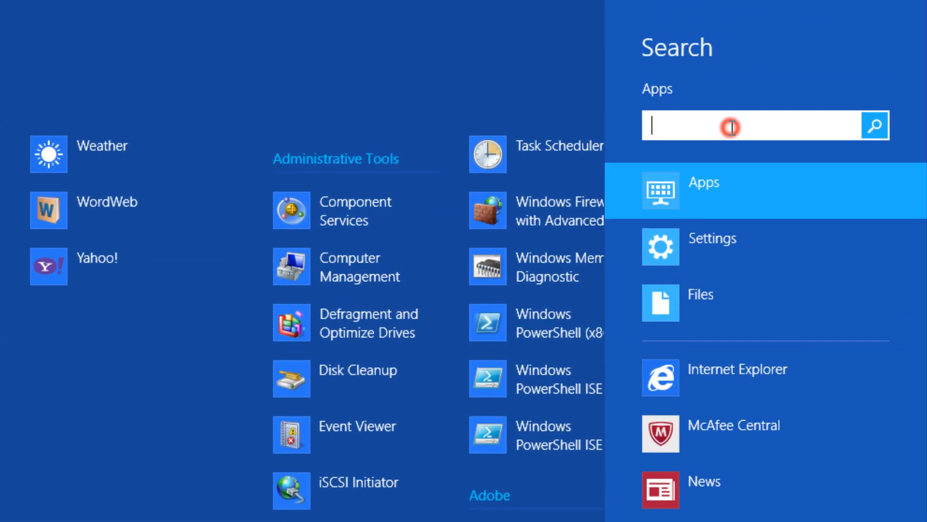
text(s)
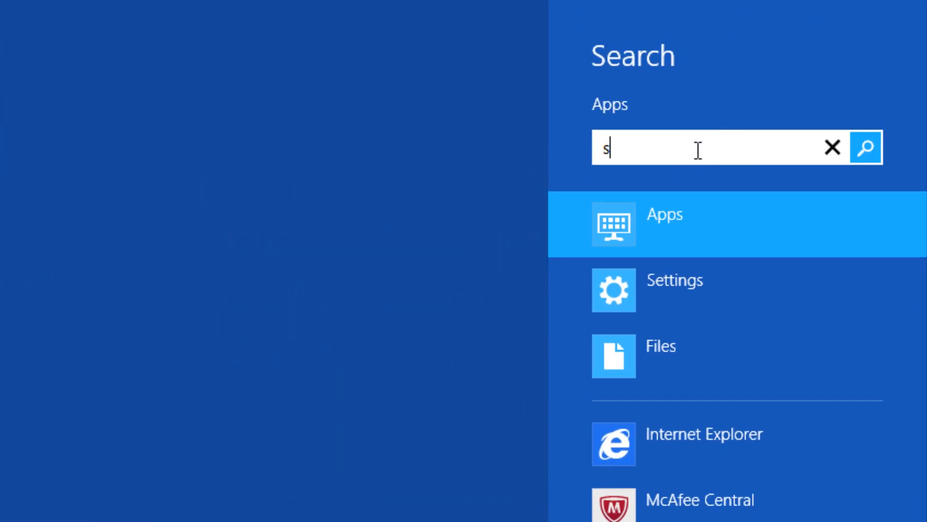
text(tep)
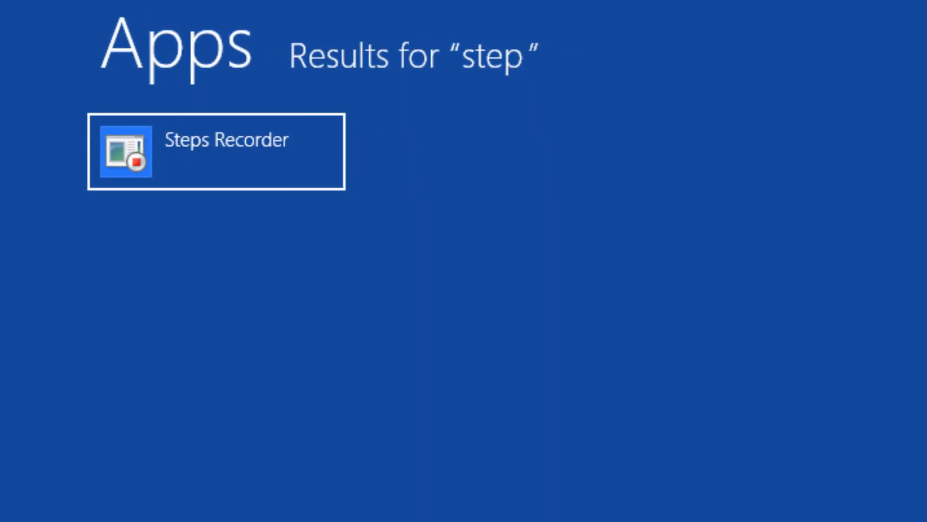
mouse_move(245, 156)
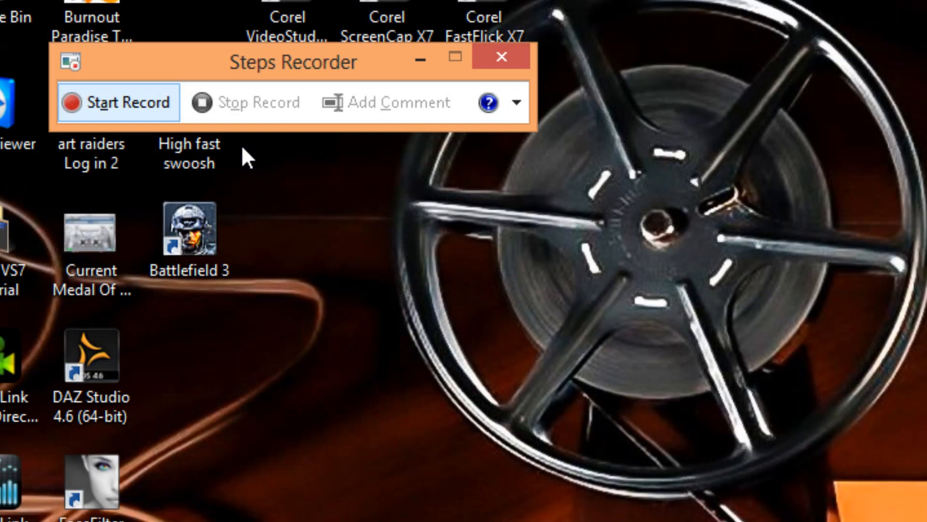
mouse_move(523, 130)
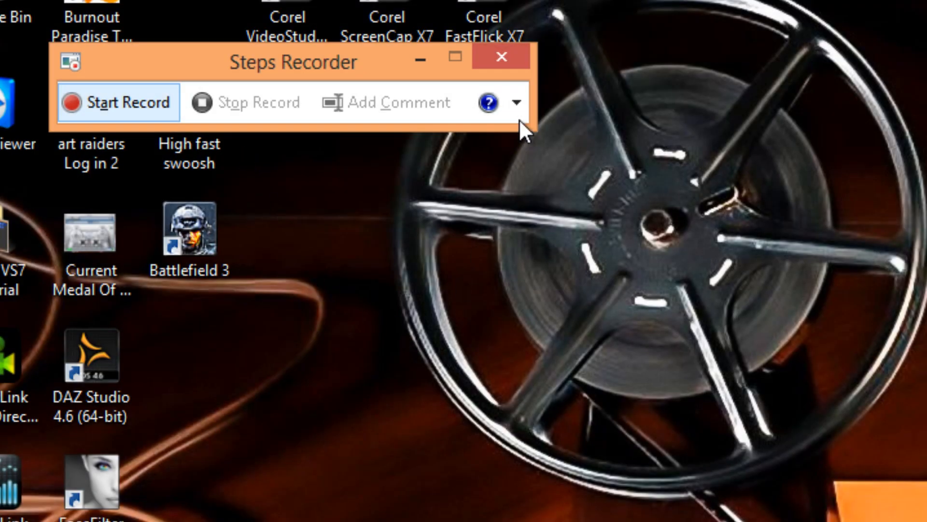
Set Steps Recorder to store 999 captures with screen capture on, then start recording
click(516, 102)
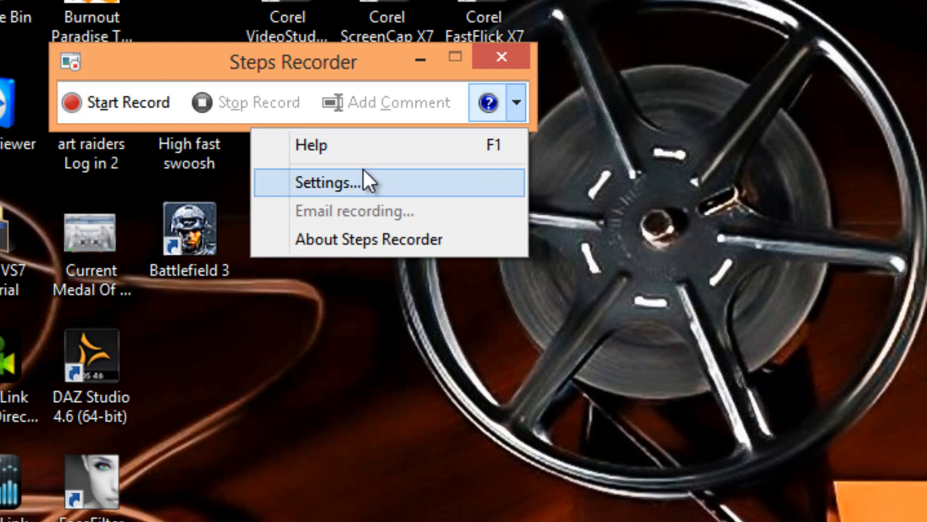
click(323, 182)
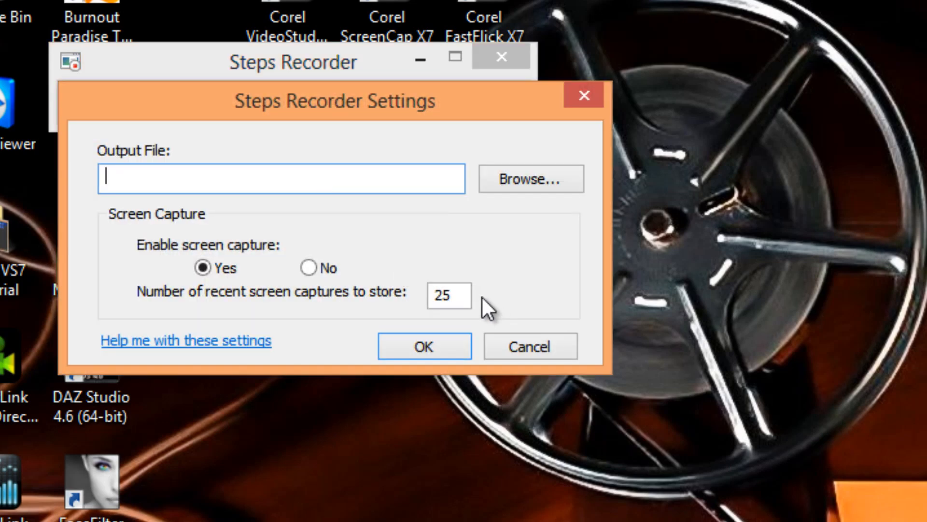
click(448, 295)
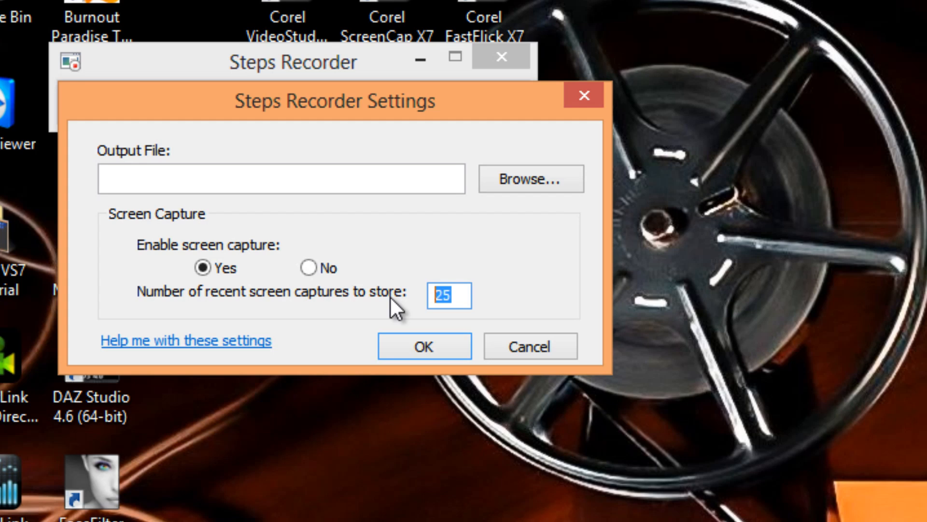
text(9)
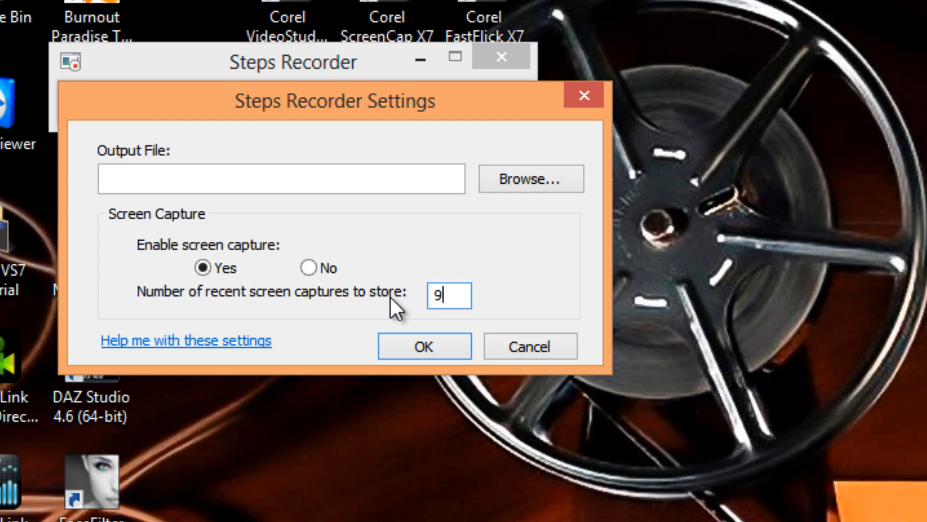
text(99)
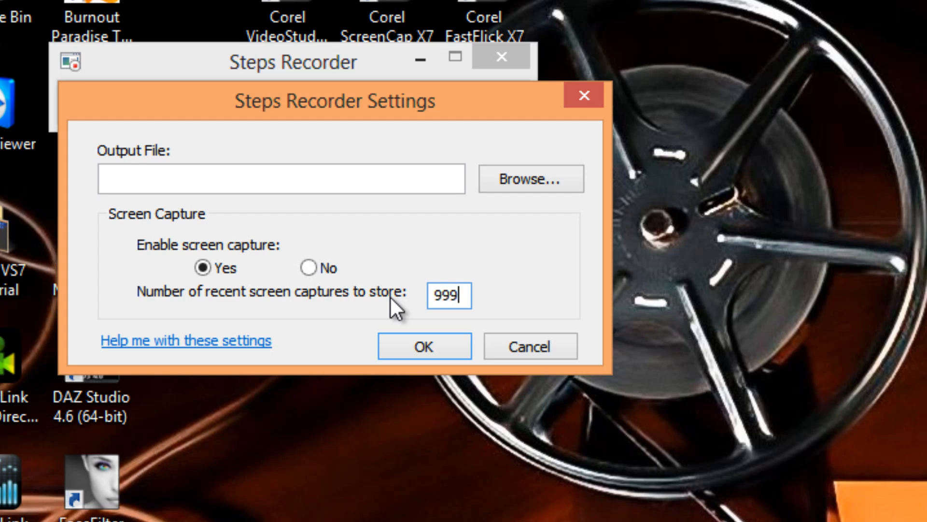
mouse_move(172, 312)
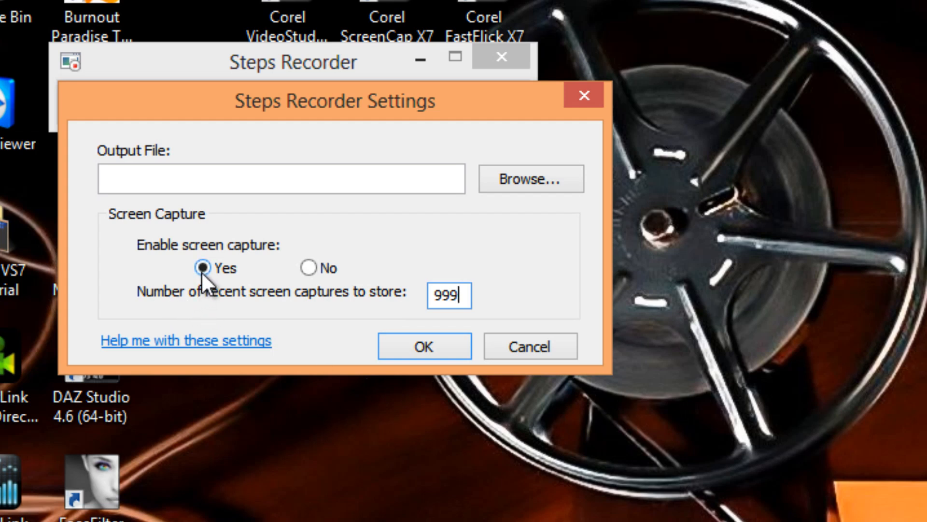
mouse_move(248, 281)
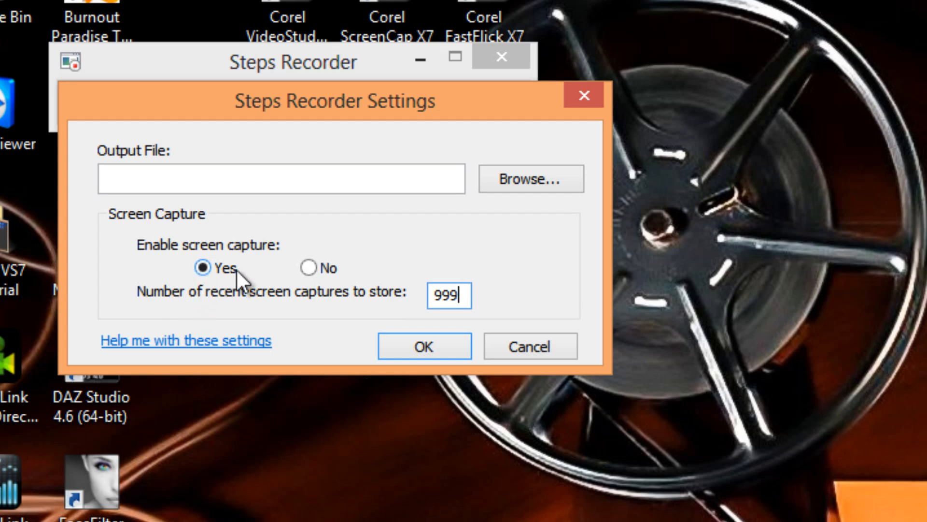
click(307, 268)
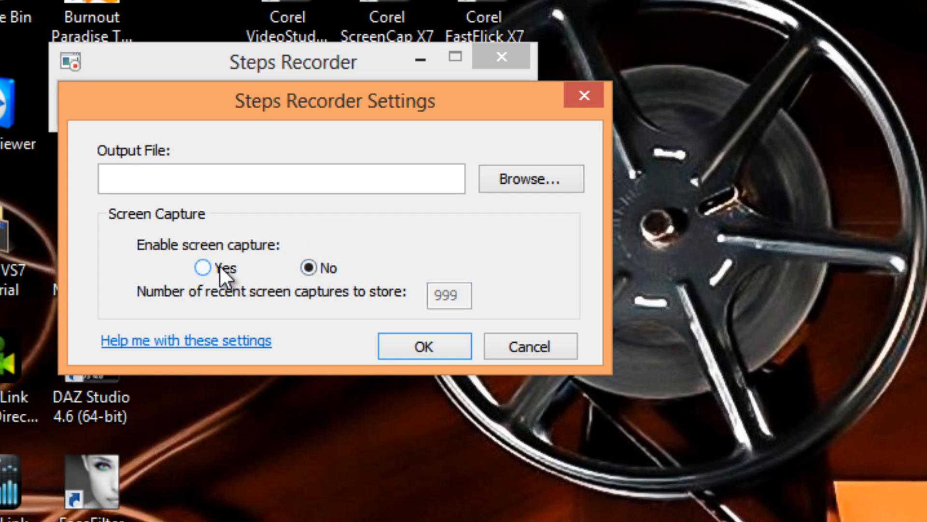
click(202, 268)
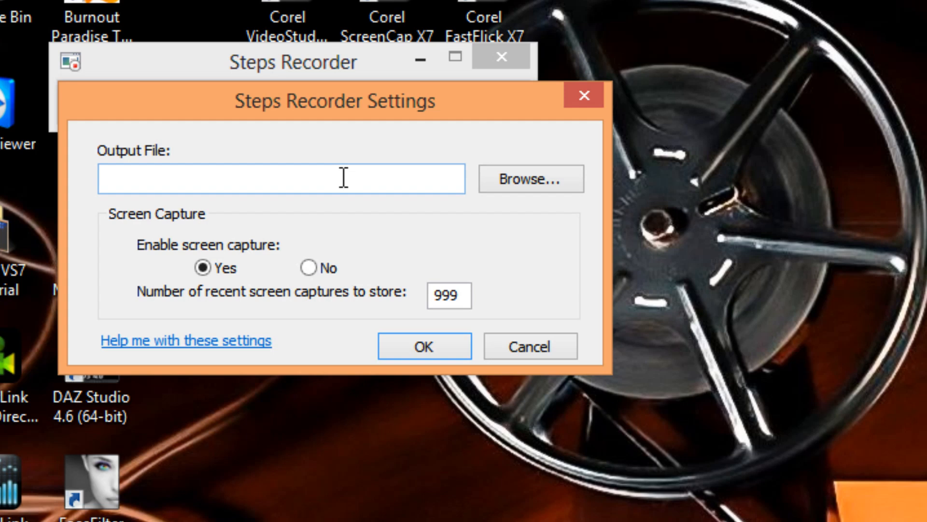
mouse_move(412, 385)
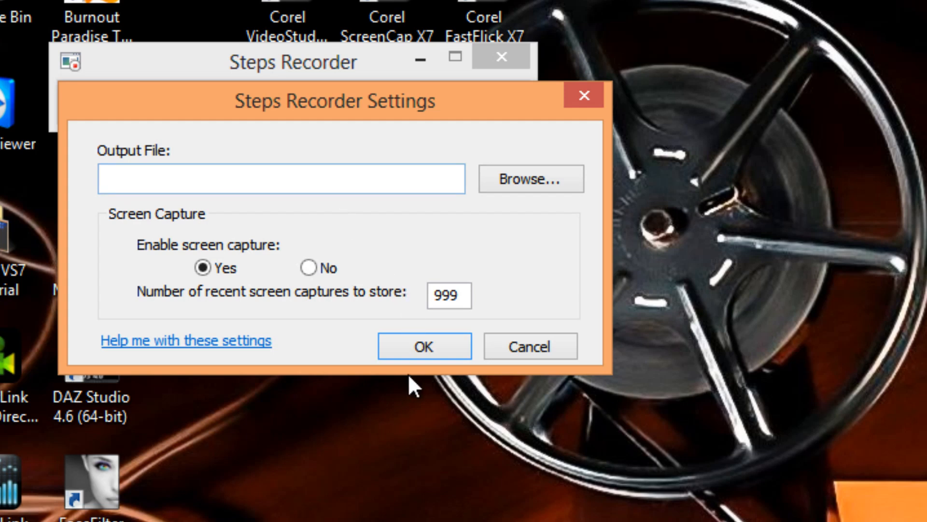
mouse_move(423, 346)
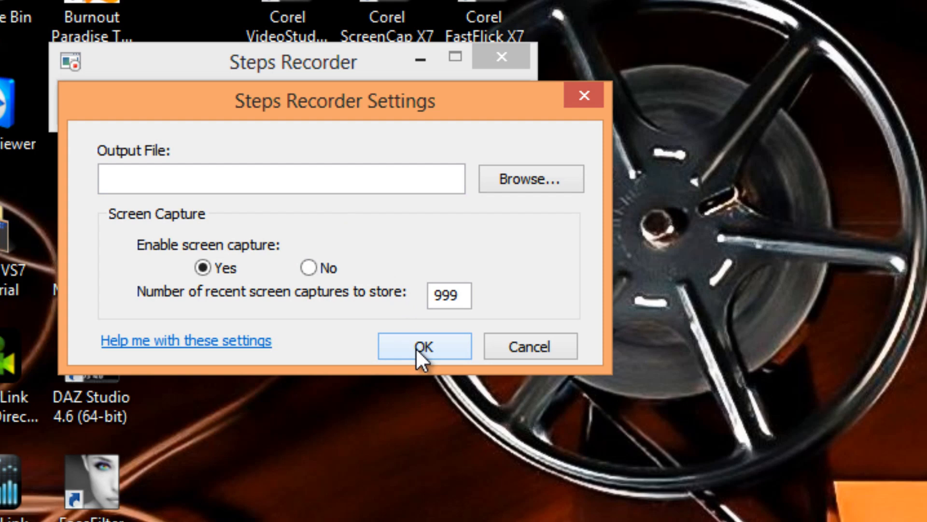
click(423, 346)
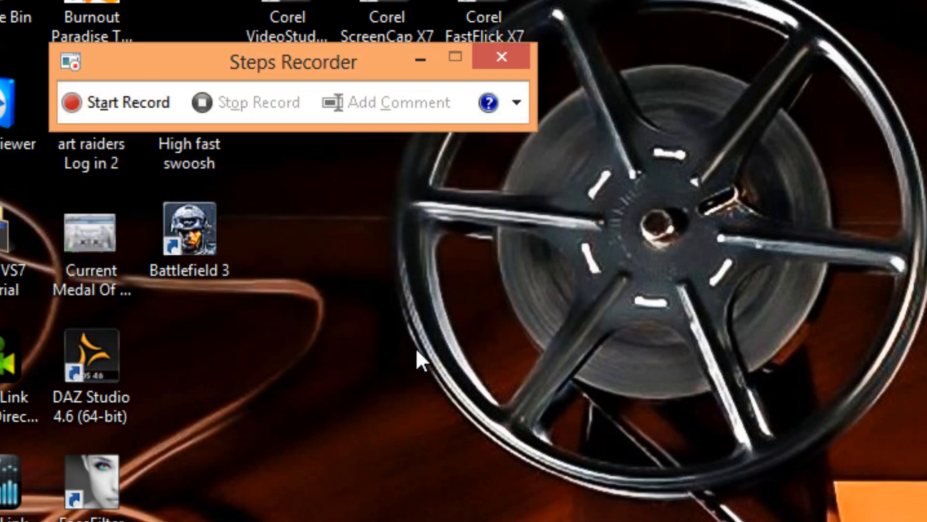
mouse_move(449, 382)
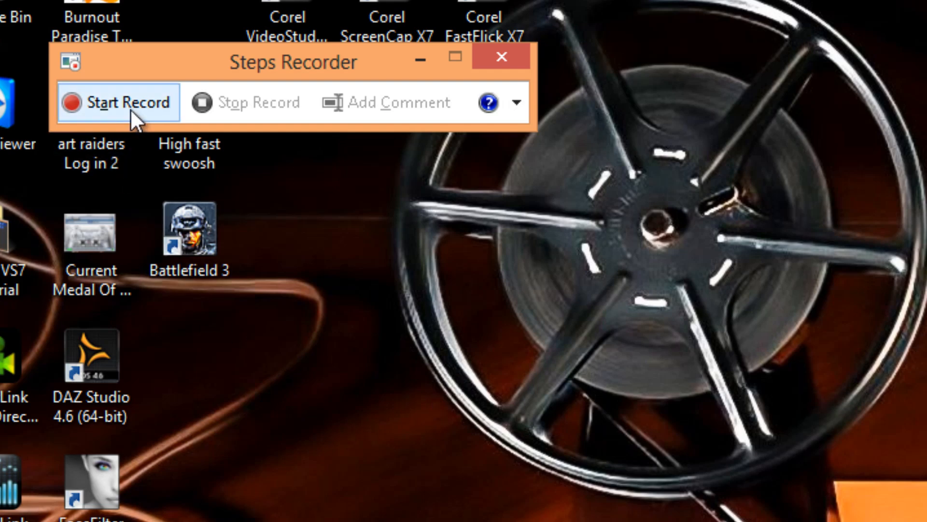
click(118, 102)
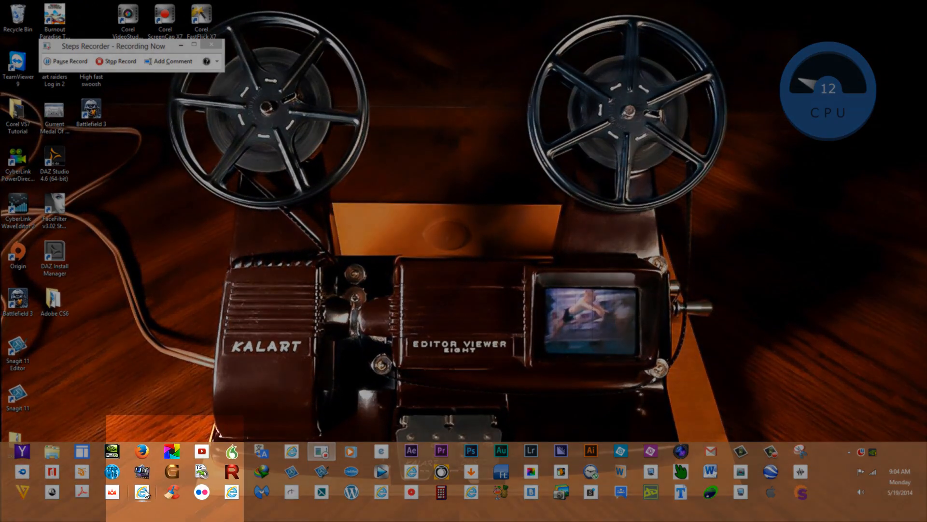
mouse_move(165, 396)
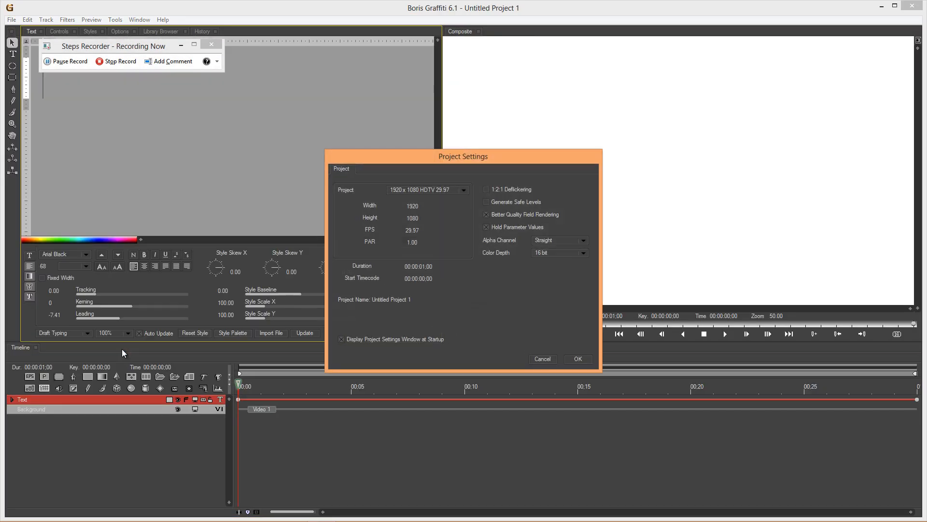
mouse_move(167, 329)
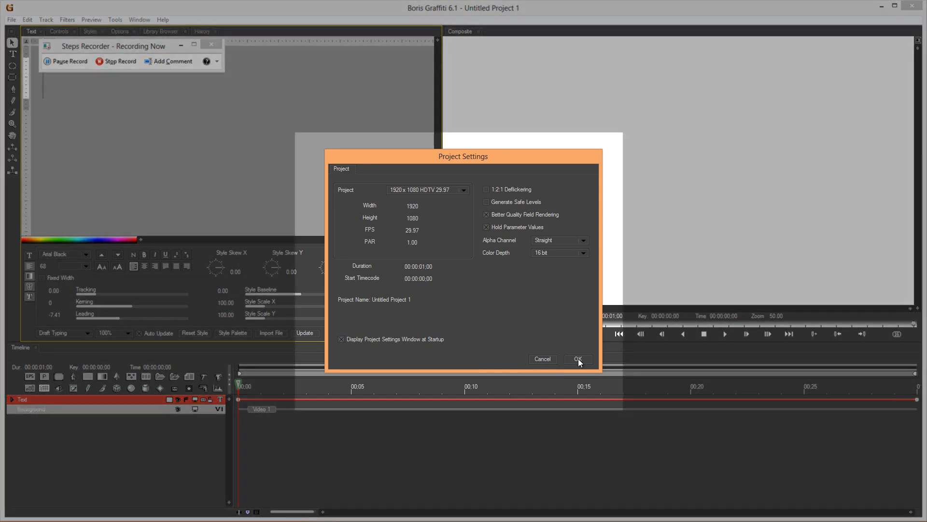
Put the Blue Background still image on the top track and apply a yellow cellular filter
click(578, 359)
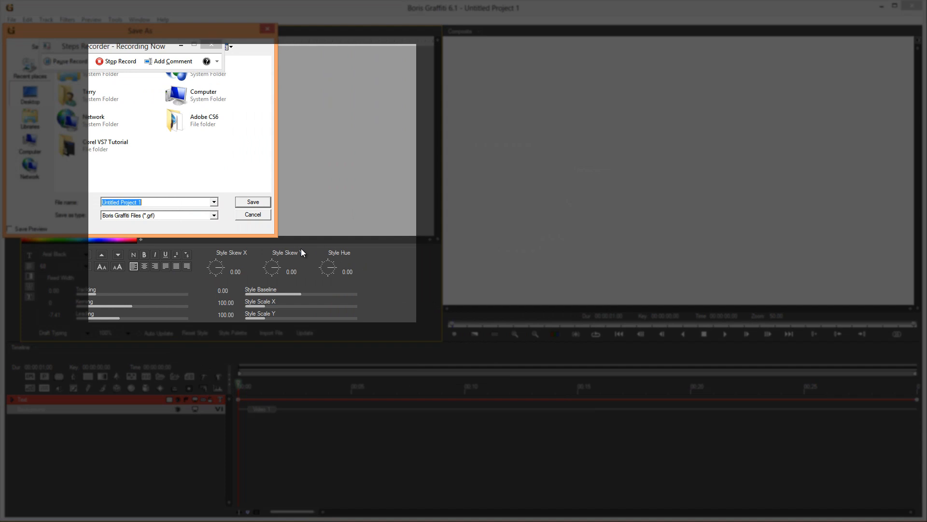
click(252, 202)
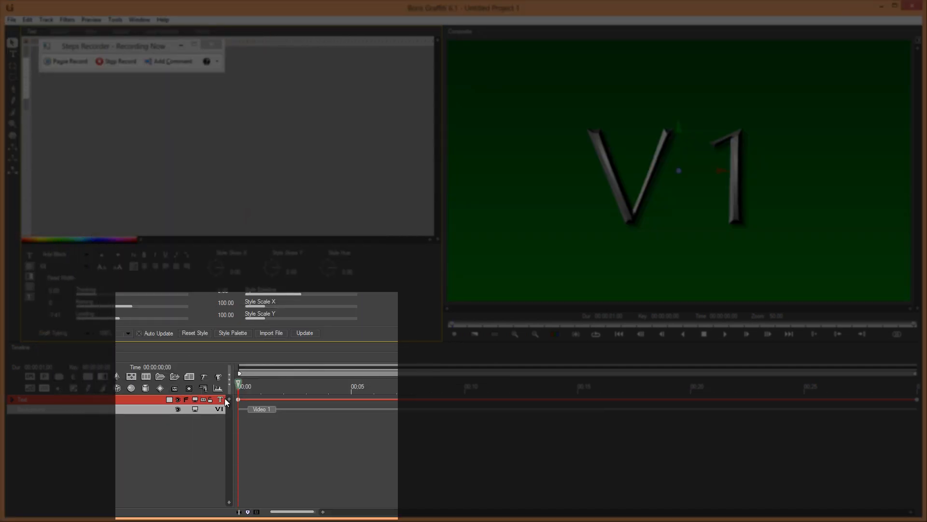
click(220, 400)
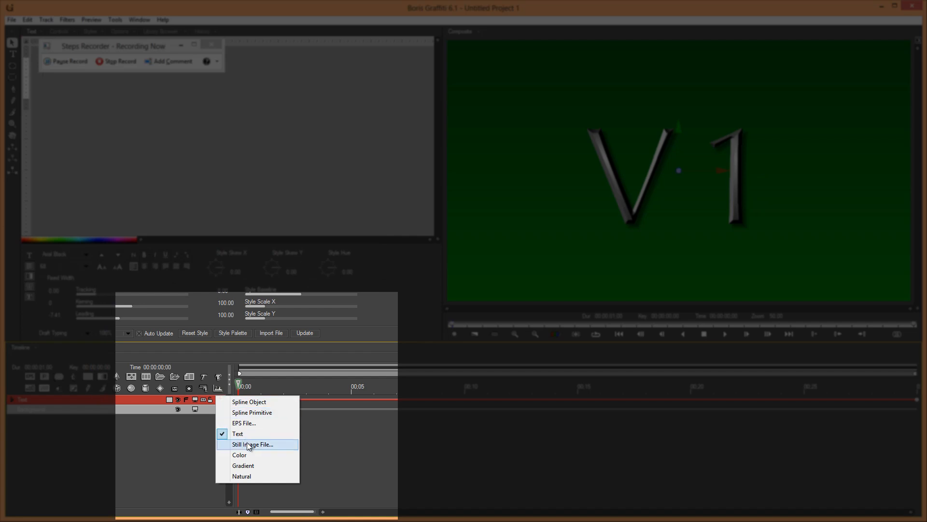
click(253, 444)
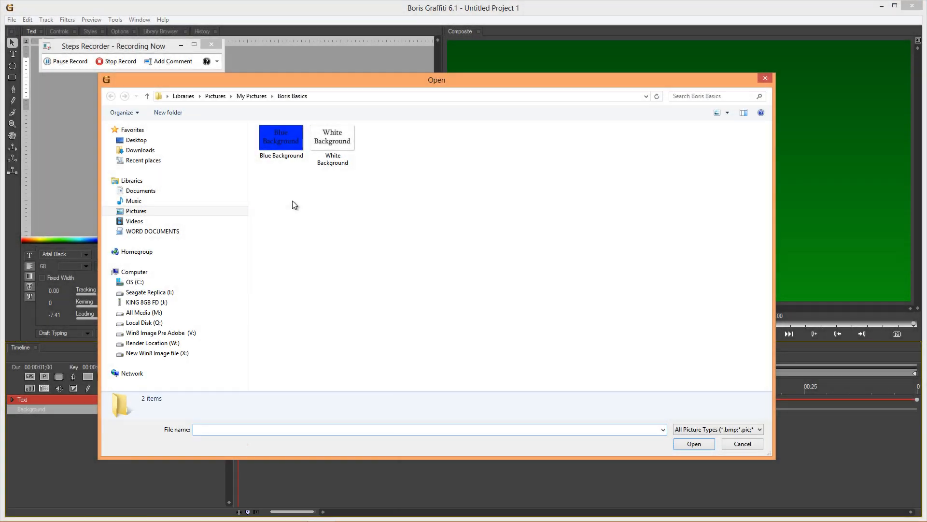
click(281, 139)
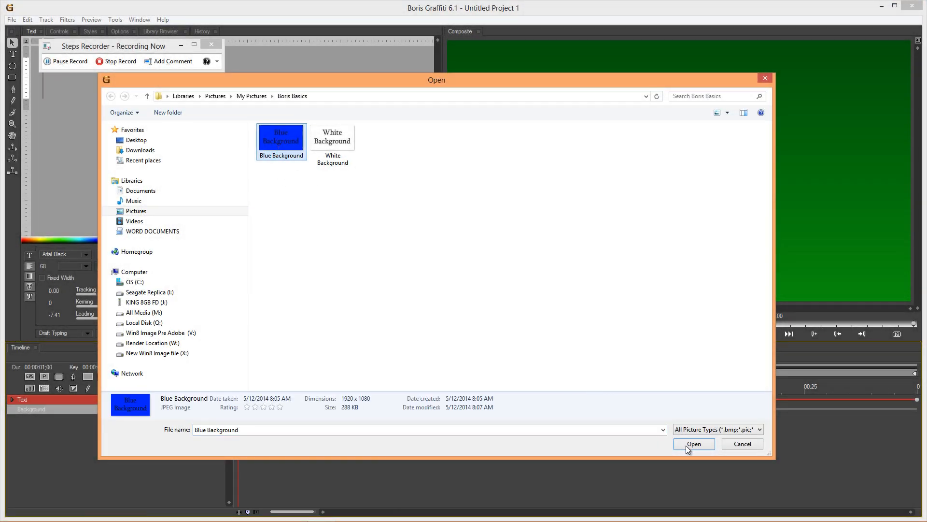
click(693, 444)
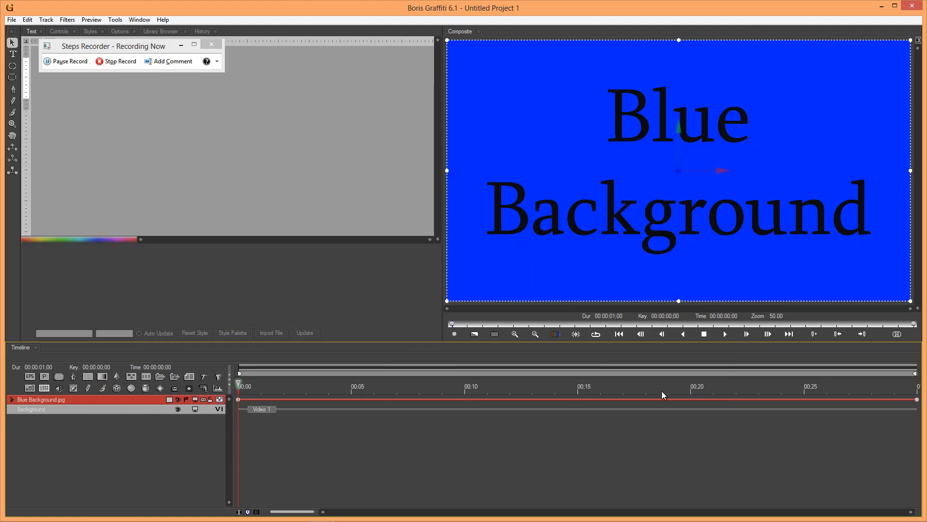
mouse_move(67, 19)
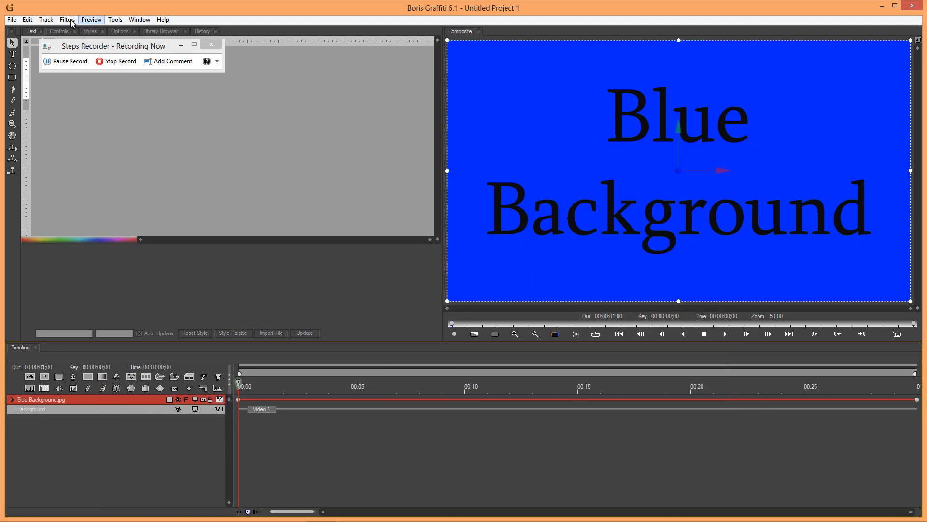
click(66, 19)
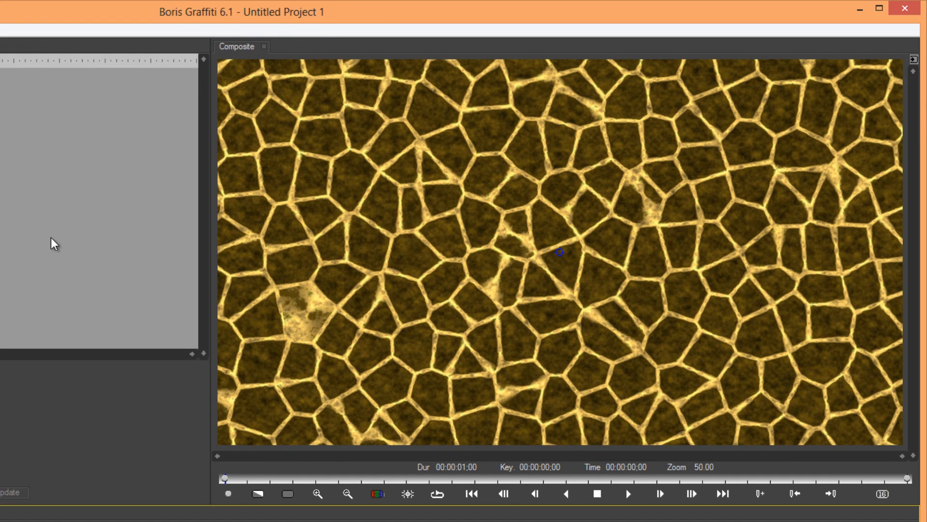
mouse_move(586, 267)
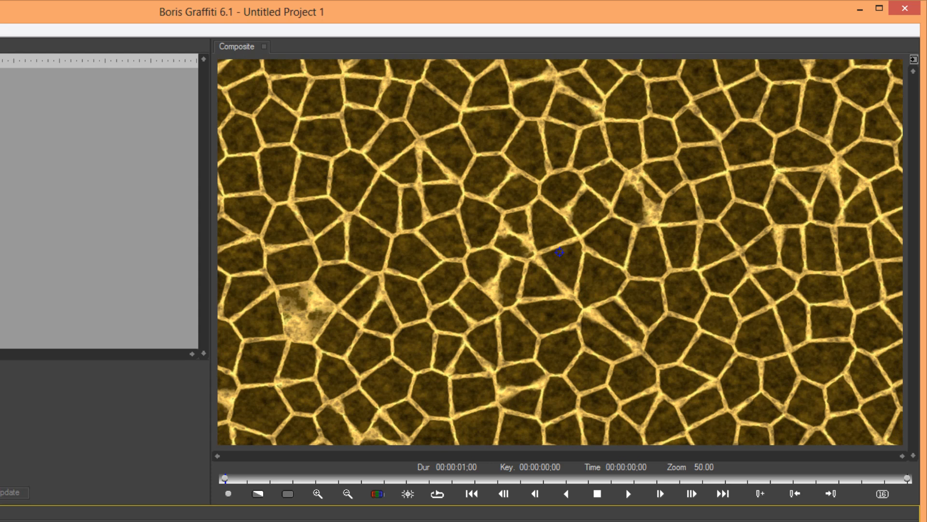
mouse_move(201, 298)
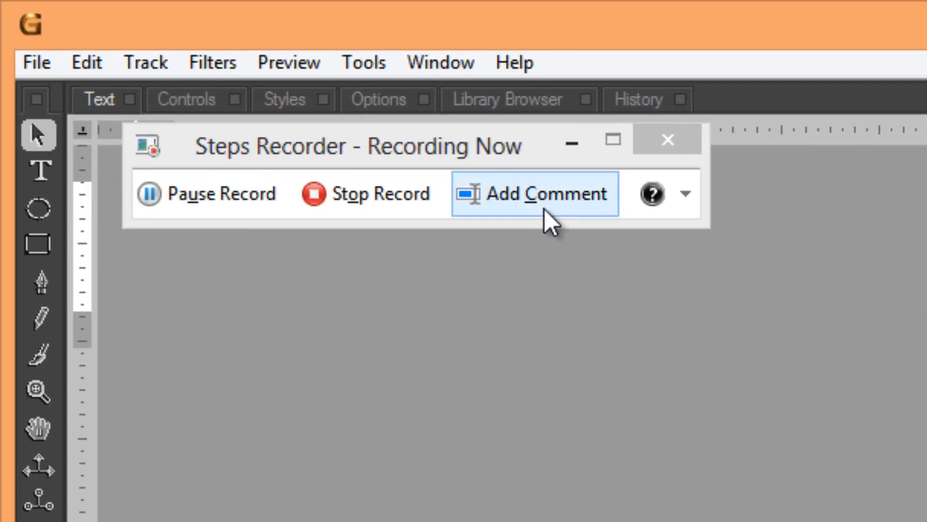
Open the Highlight Area and Comment box from the Steps Recorder toolbar
click(545, 194)
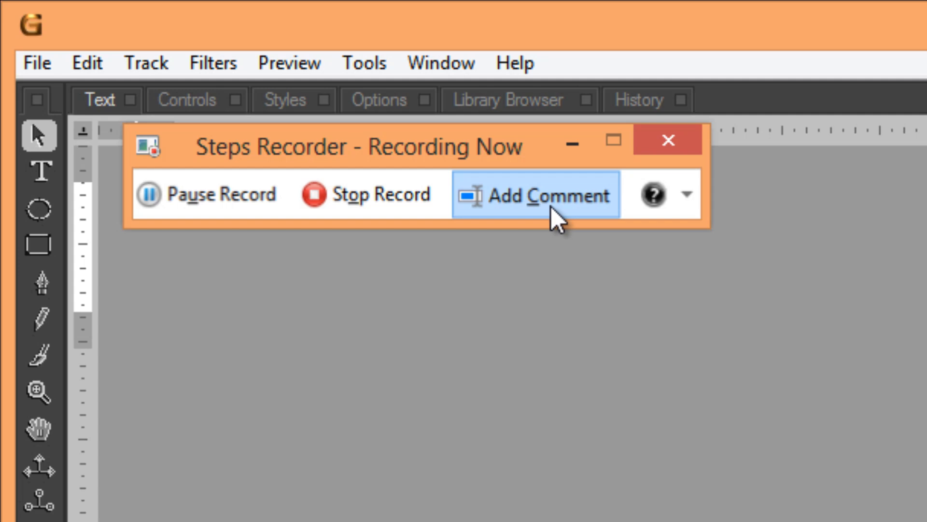
click(535, 194)
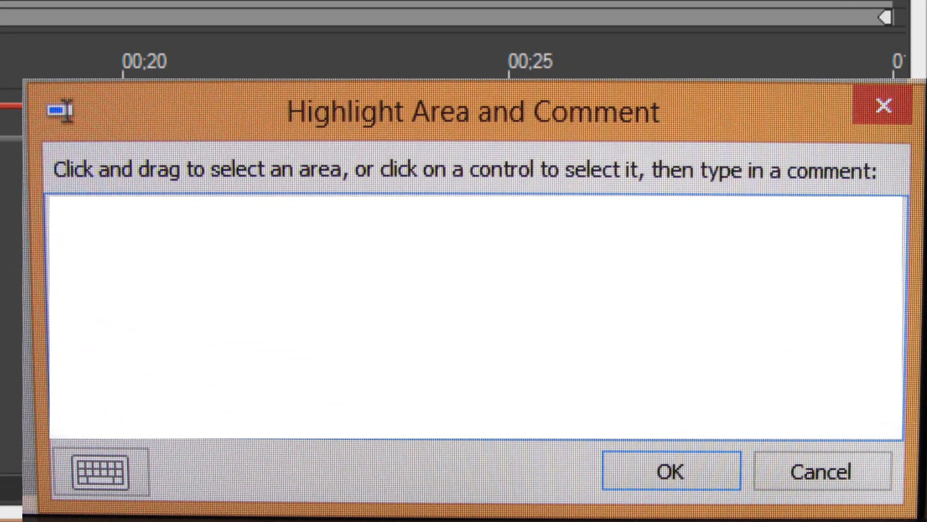
Enter the comment 'This screen is blank I don't know what is wrong?' and confirm it
text(This screen is blank I don't know what is wrong?)
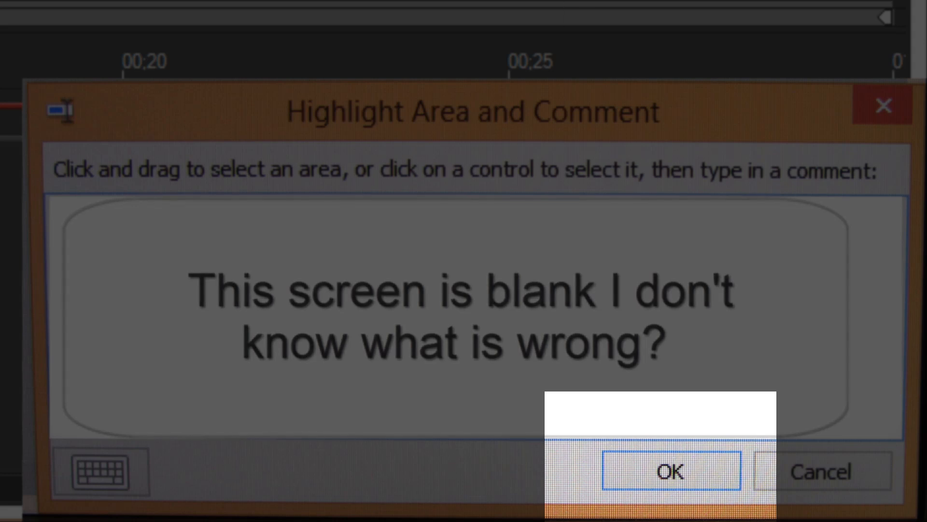
click(666, 471)
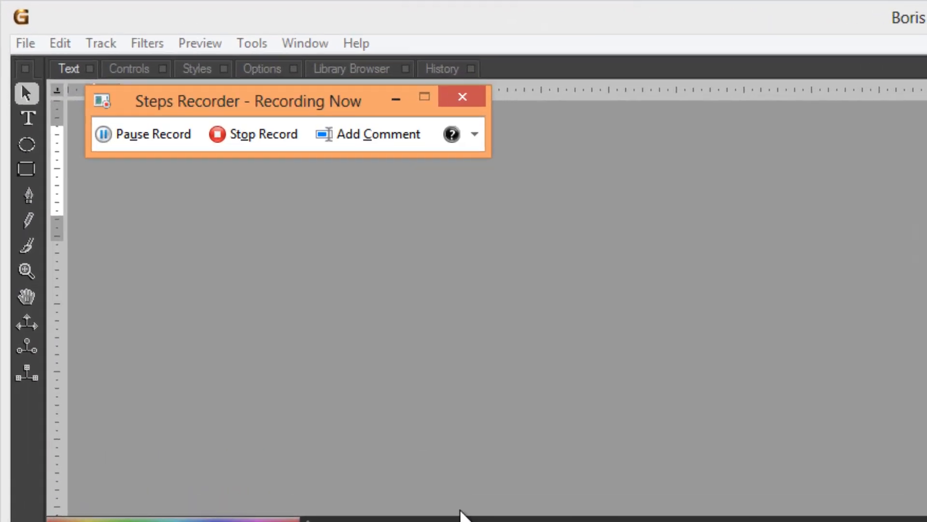
mouse_move(265, 146)
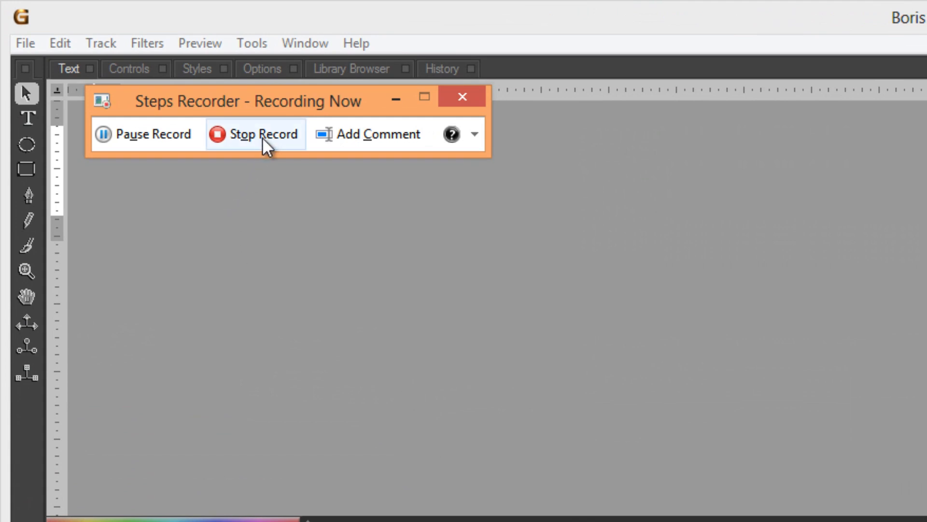
click(265, 133)
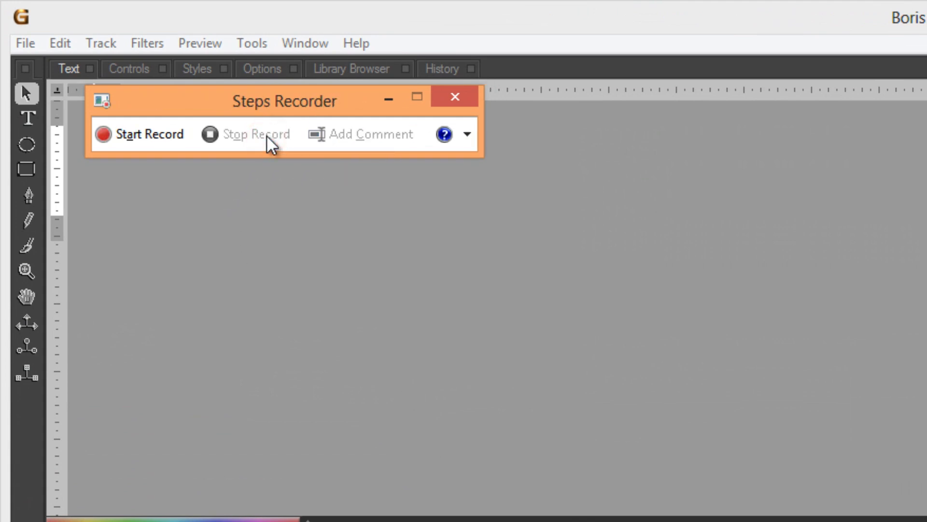
click(256, 134)
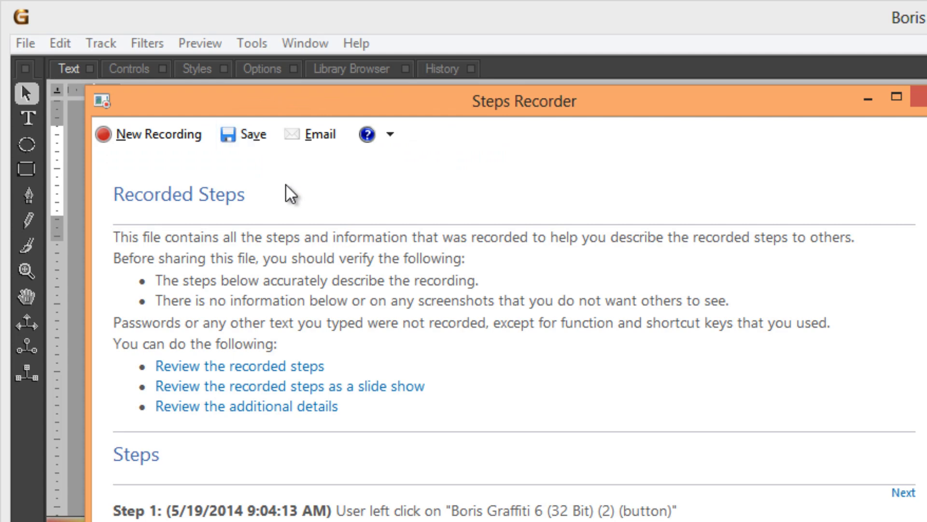
mouse_move(313, 134)
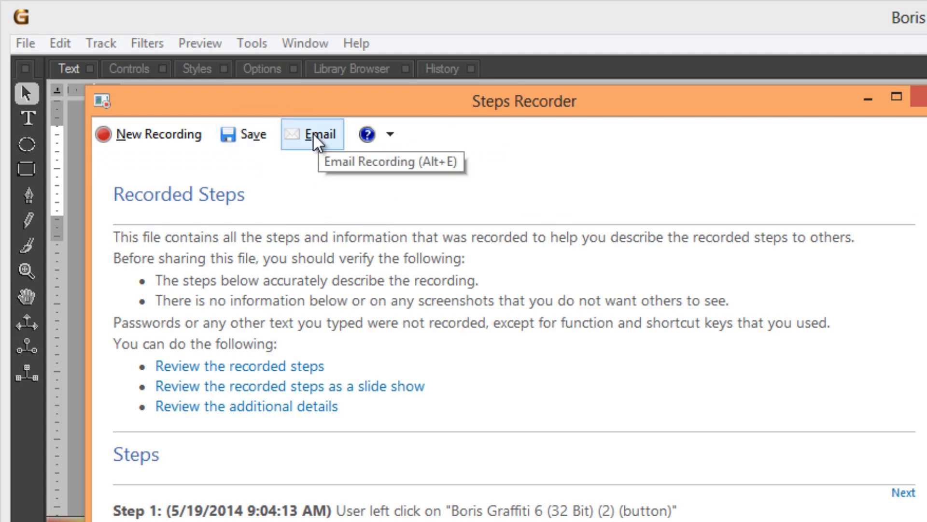
click(312, 134)
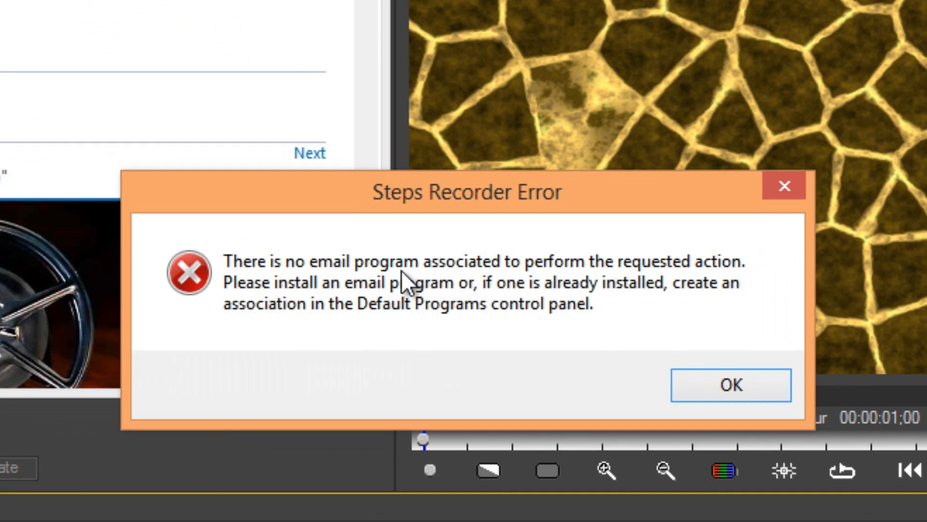
mouse_move(411, 283)
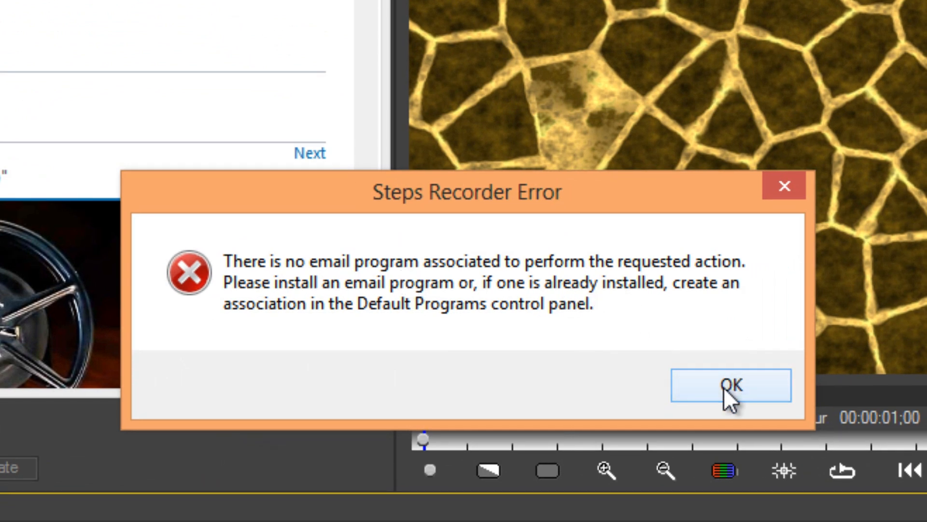
click(730, 385)
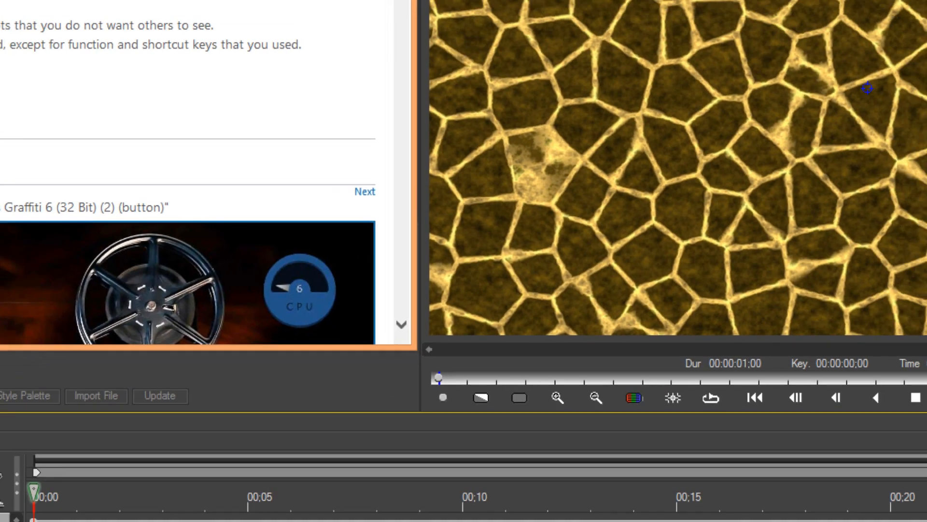
click(408, 47)
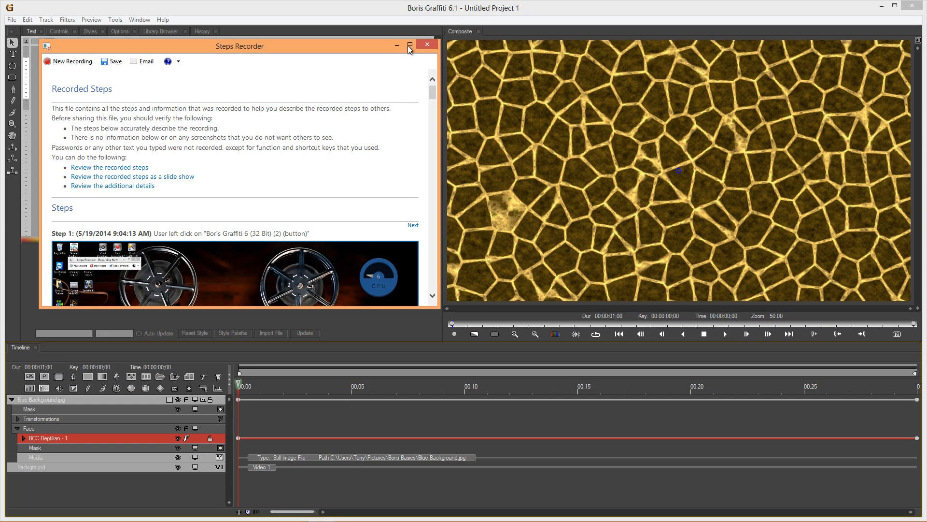
click(410, 45)
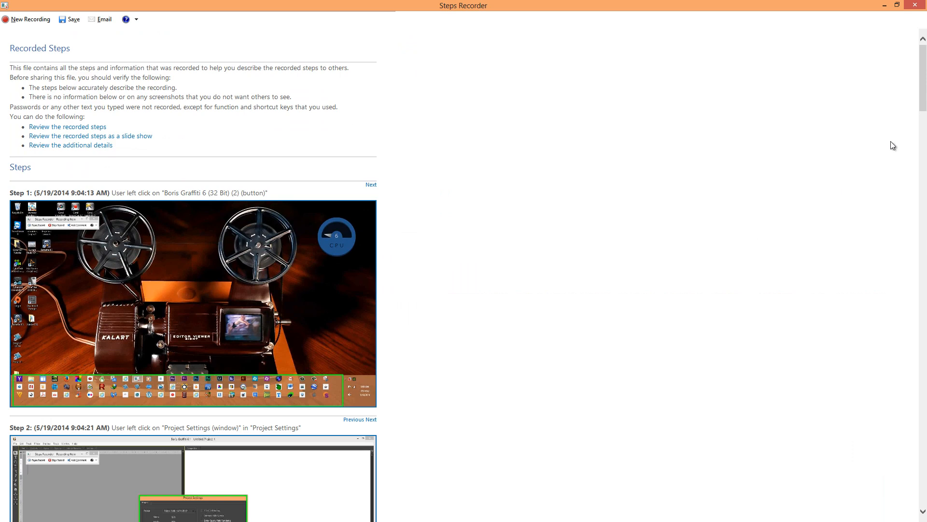
scroll(down, 3)
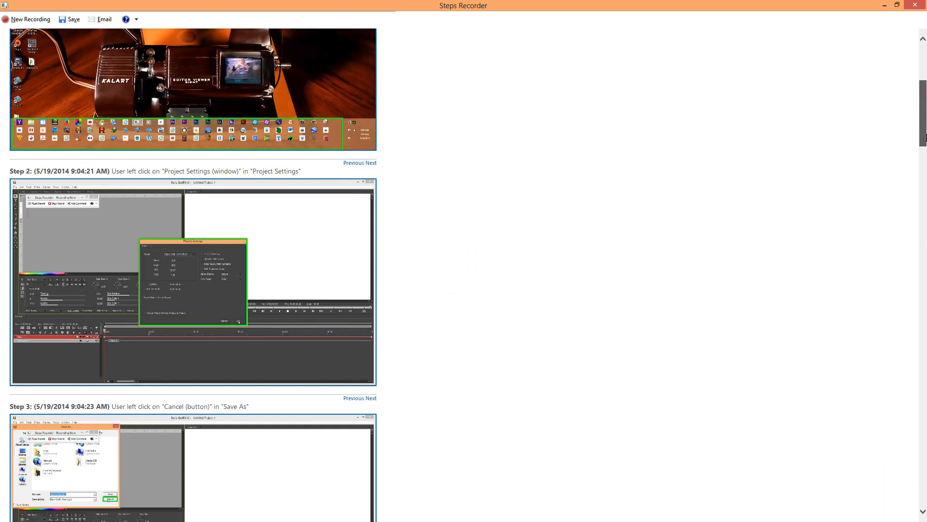
scroll(up, 3)
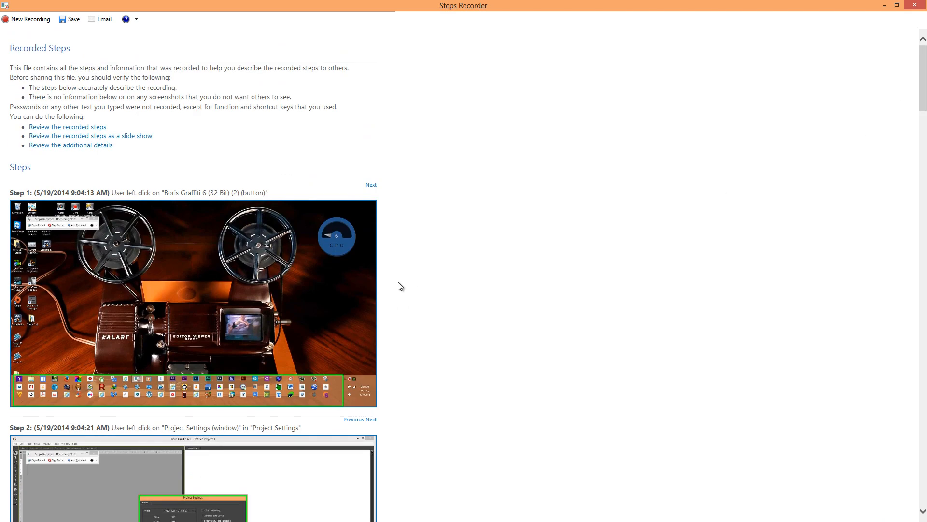
mouse_move(793, 78)
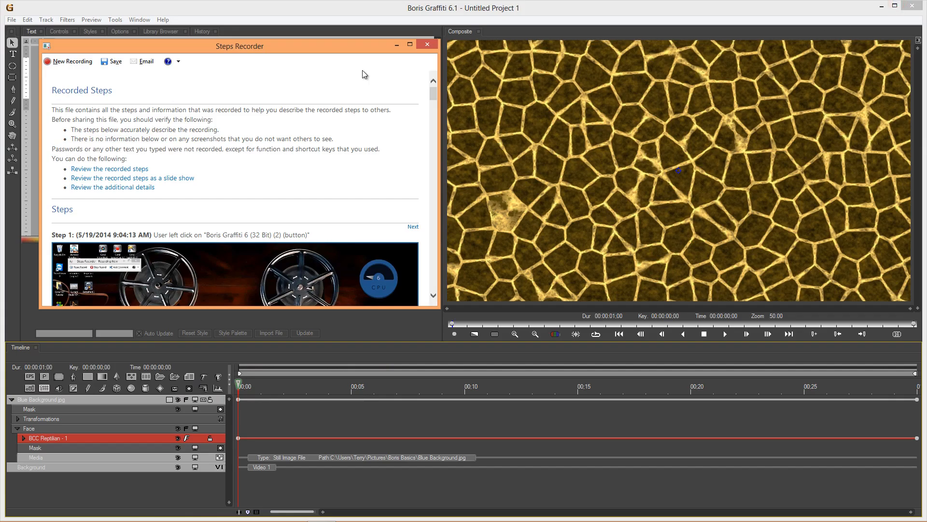
mouse_move(245, 96)
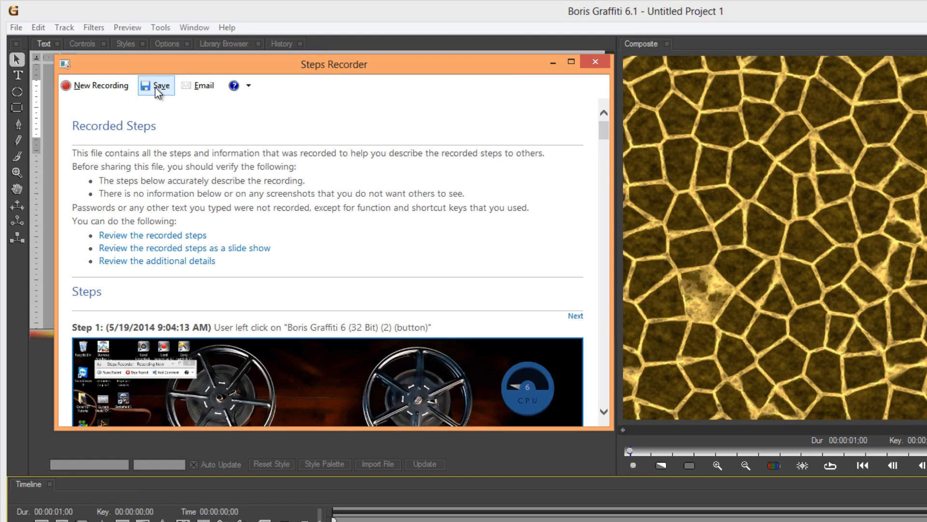
mouse_move(156, 85)
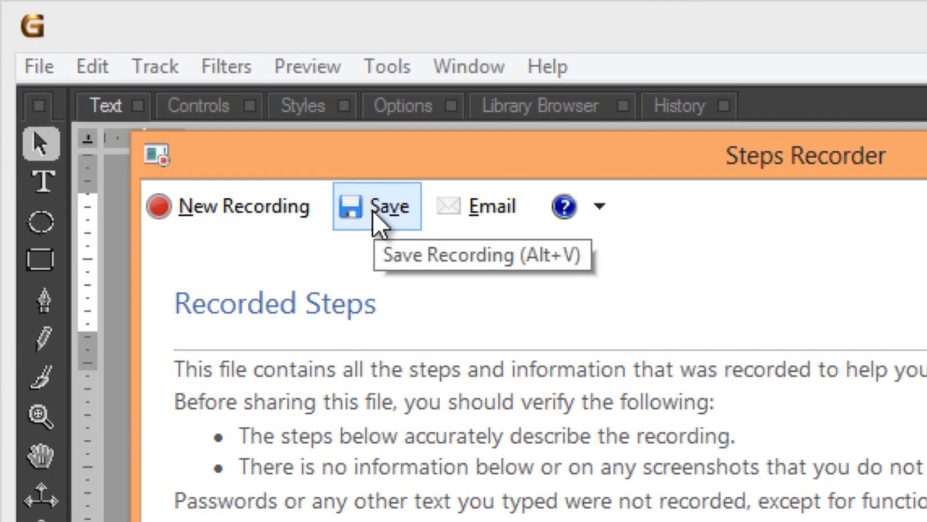
Save the recording as example2 ZIP on the Desktop, then close Steps Recorder and Boris Graffiti
click(391, 206)
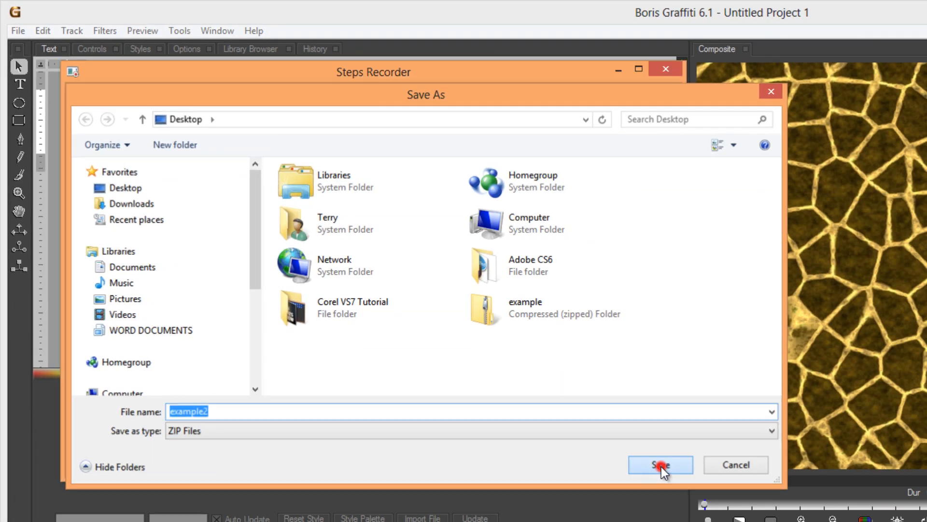
click(660, 465)
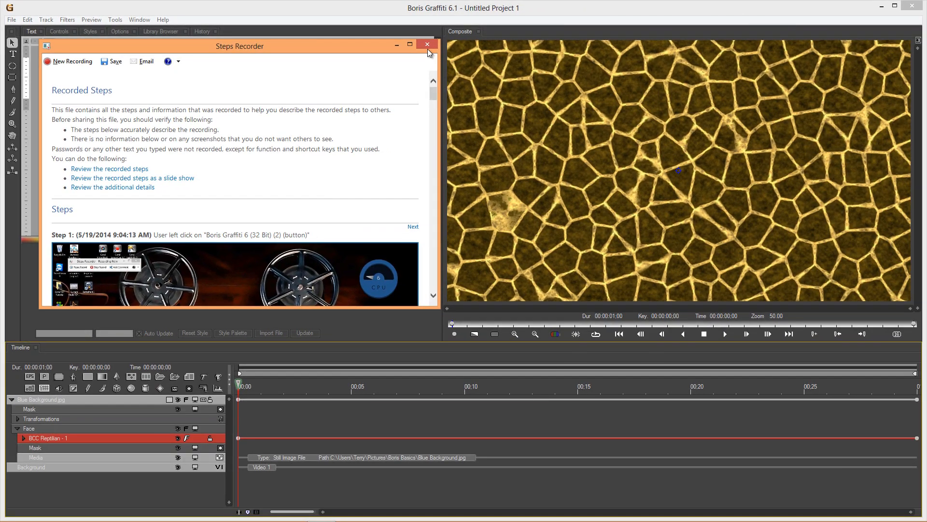
click(427, 45)
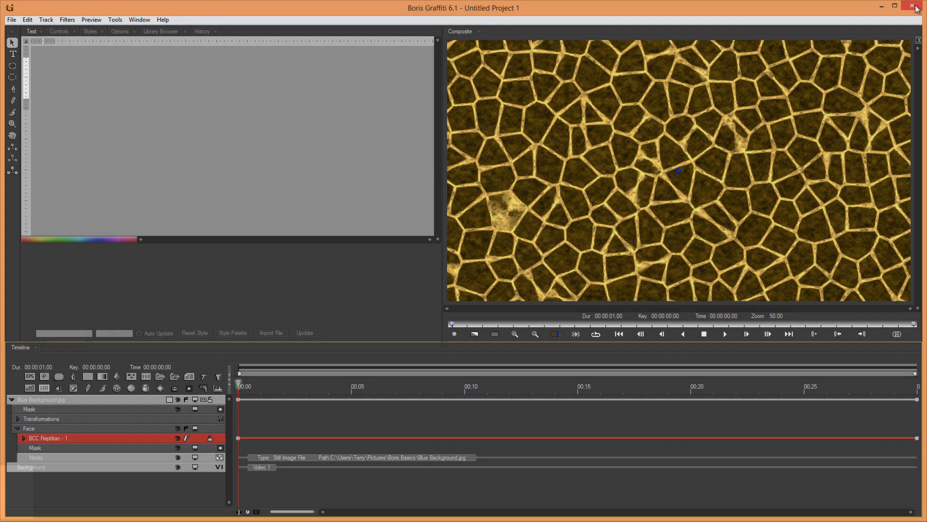
click(895, 5)
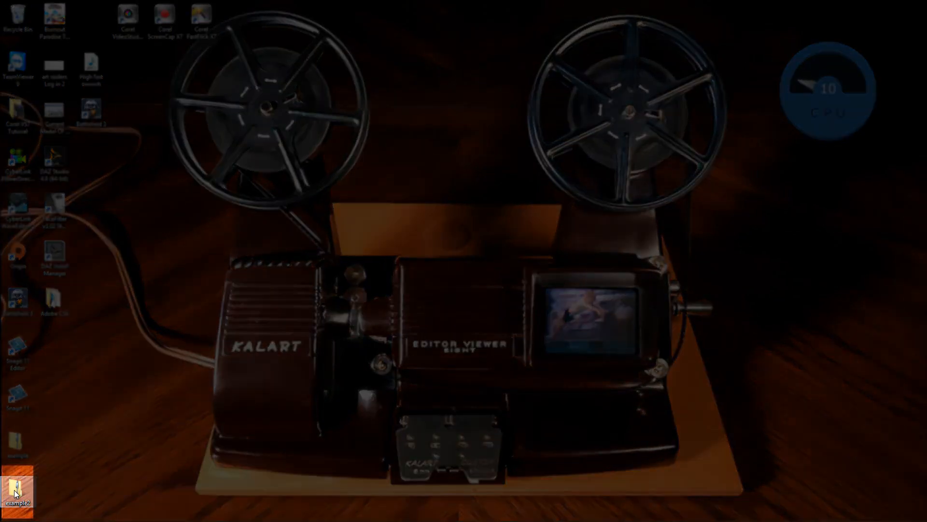
Open the desktop example2 ZIP and launch the Recording_20140519_0906 MHTML report inside it
double_click(18, 491)
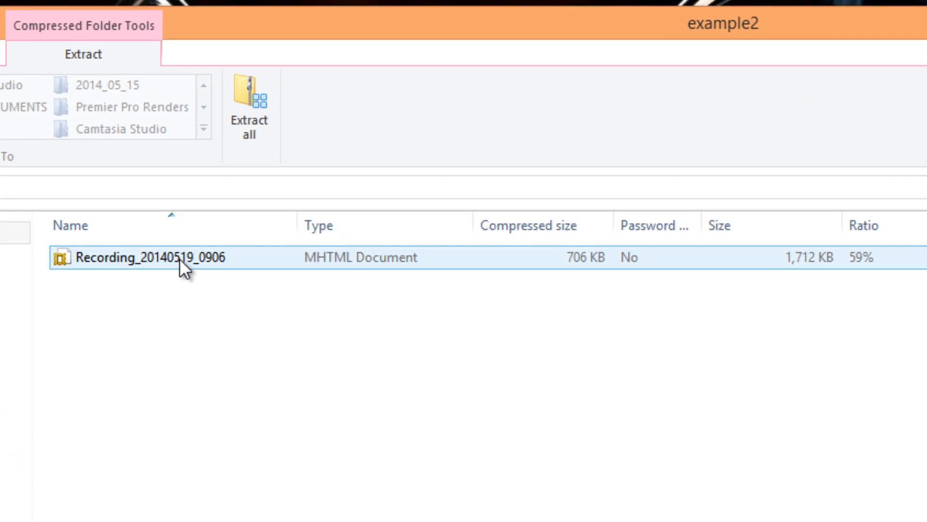
double_click(138, 258)
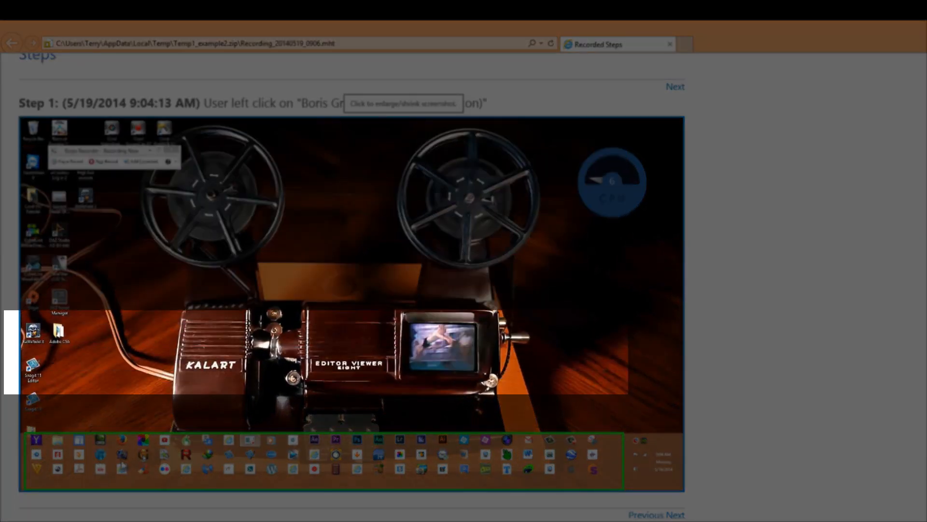
Scroll the report past each step screenshot down to Step 11 and Additional Details
scroll(down, 3)
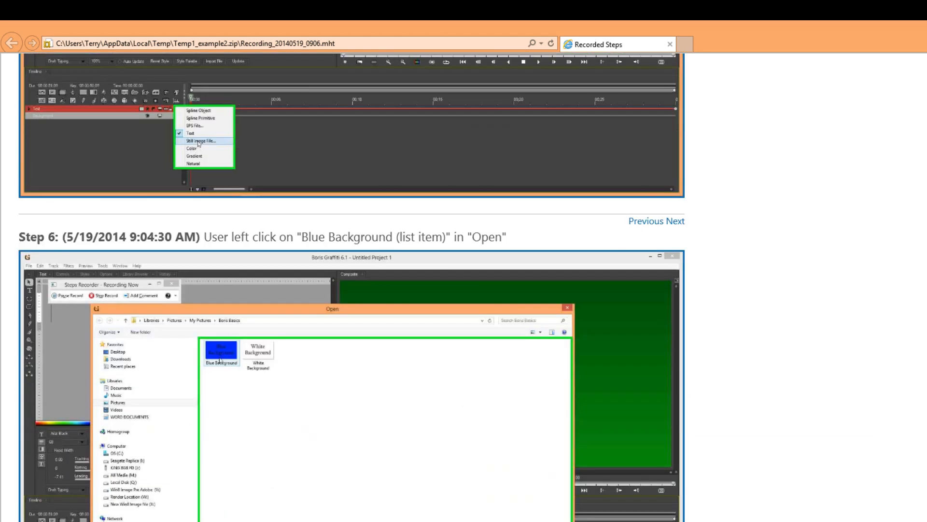
scroll(down, 3)
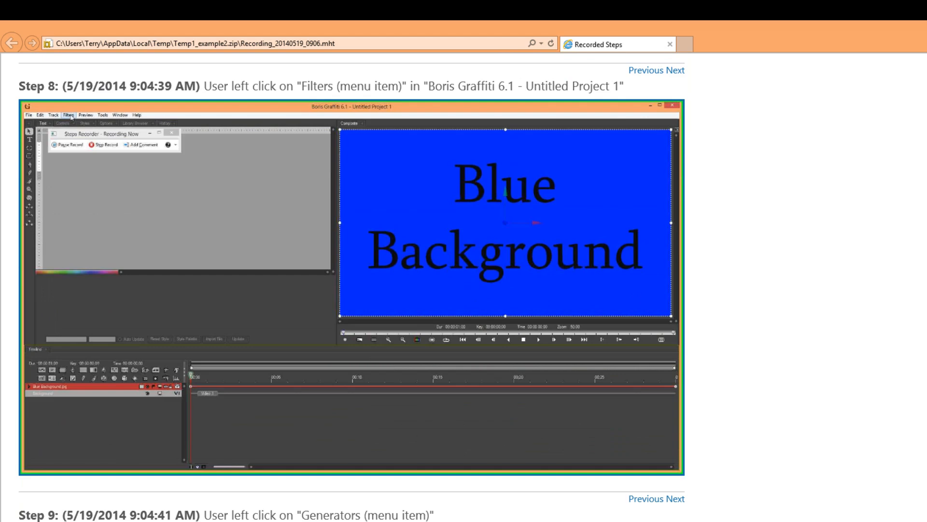
scroll(down, 3)
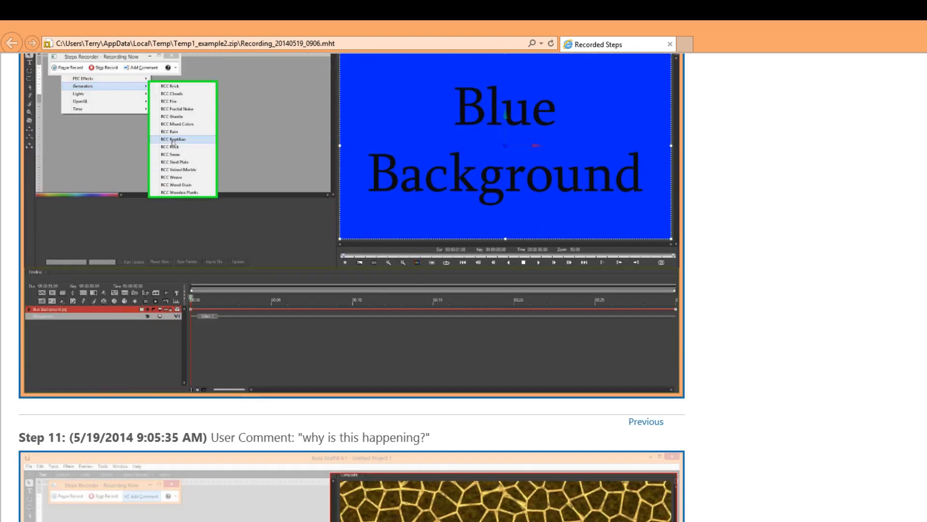
scroll(down, 3)
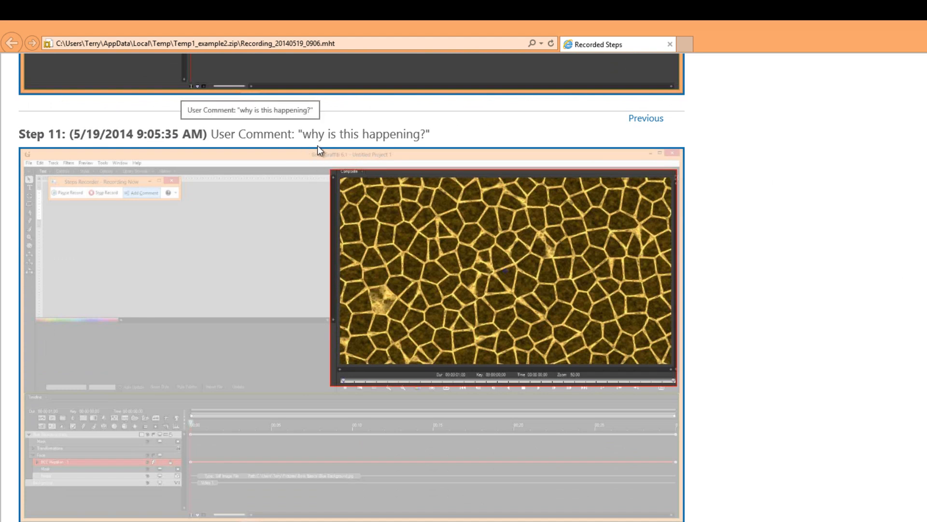
mouse_move(320, 151)
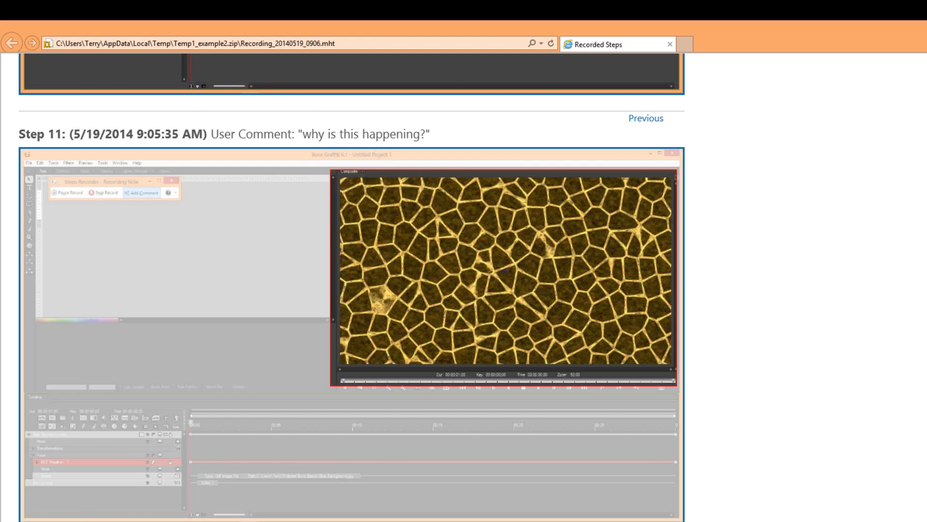
scroll(down, 3)
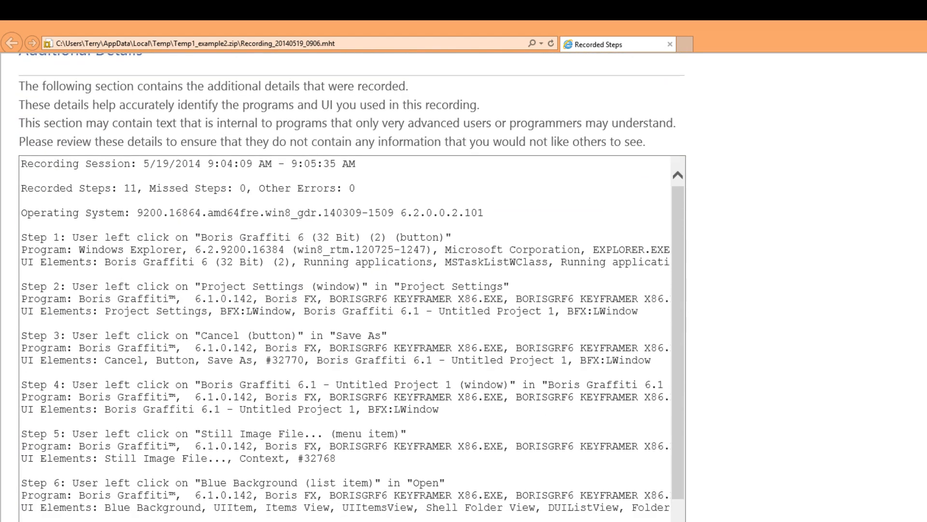
Scroll the Additional Details box, then view example2 ZIP's properties showing 705 KB
scroll(down, 3)
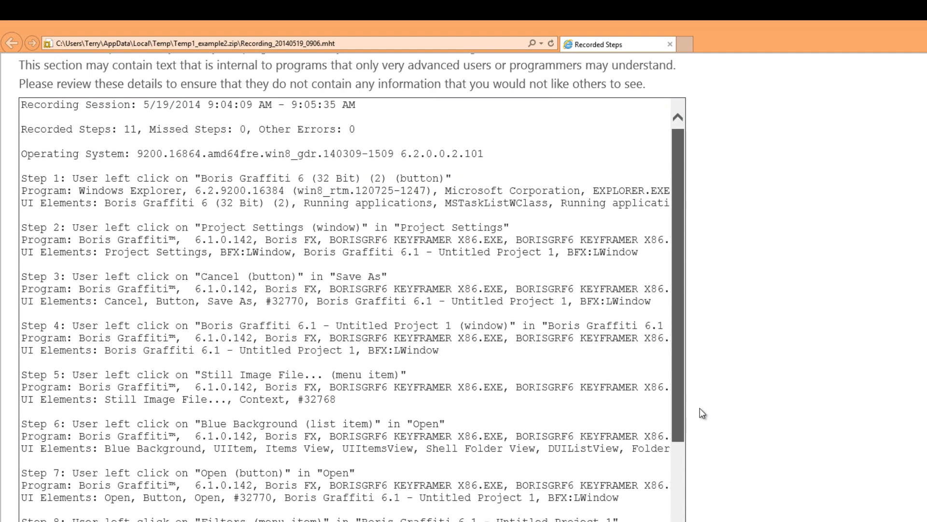
scroll(right, 3)
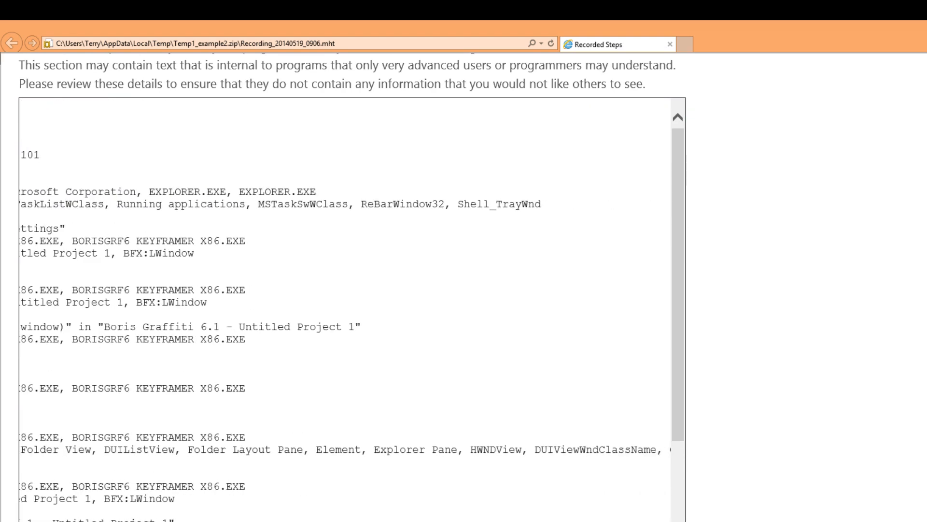
scroll(up, 3)
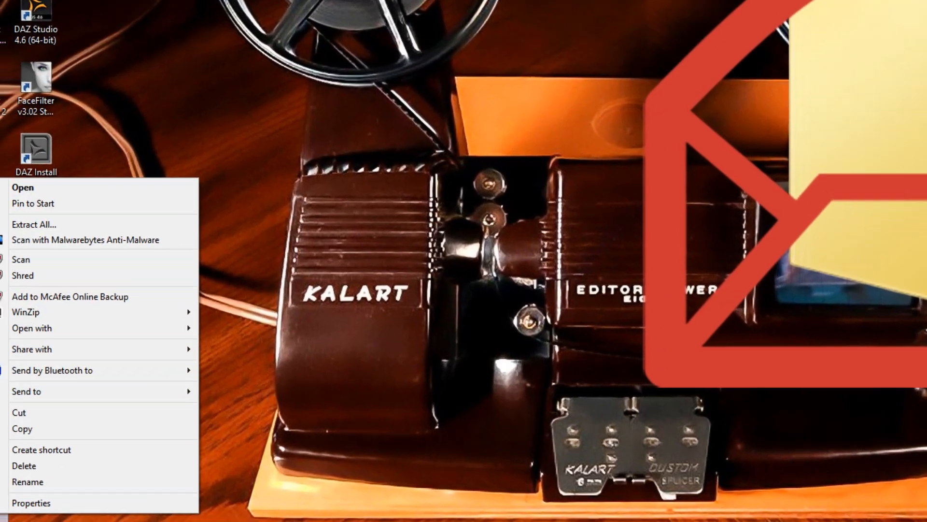
click(31, 503)
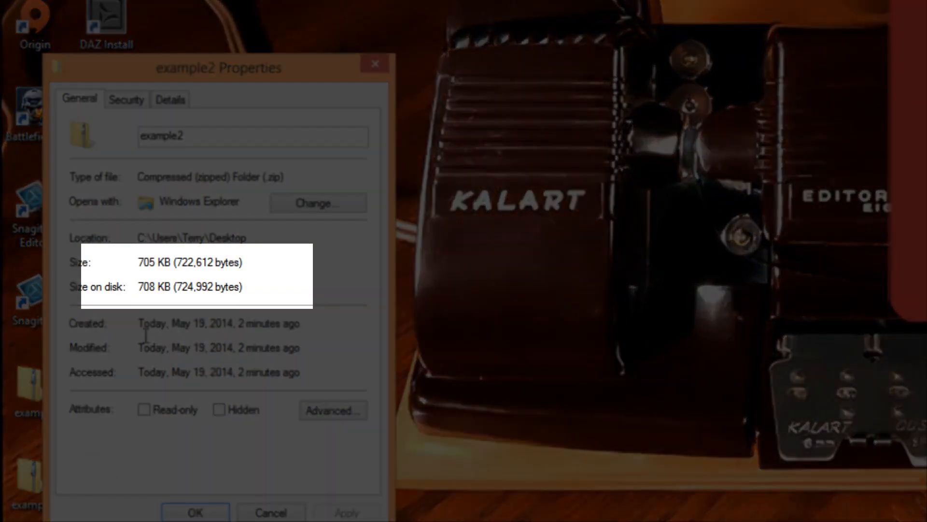